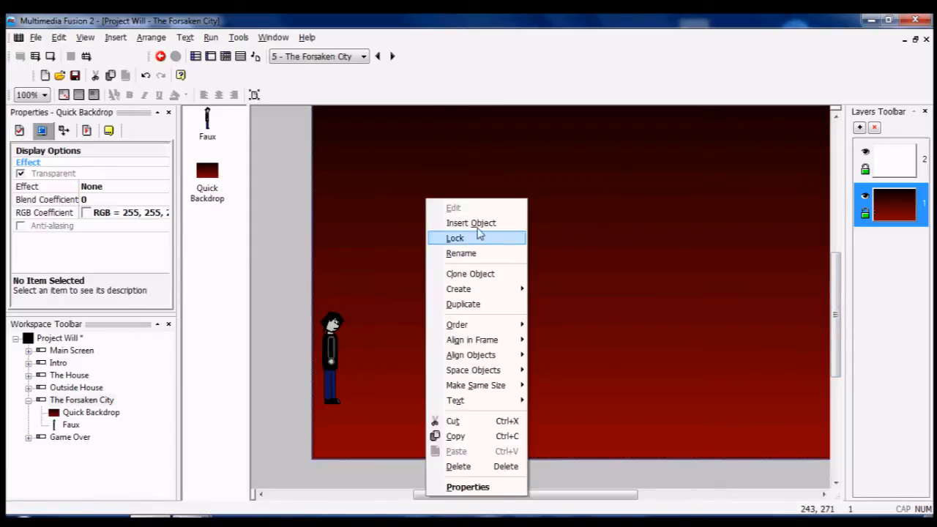
Step: Insert a new Active object into The Forsaken City frame through Insert Object
{"action": "left_click", "coordinate": [470, 222]}
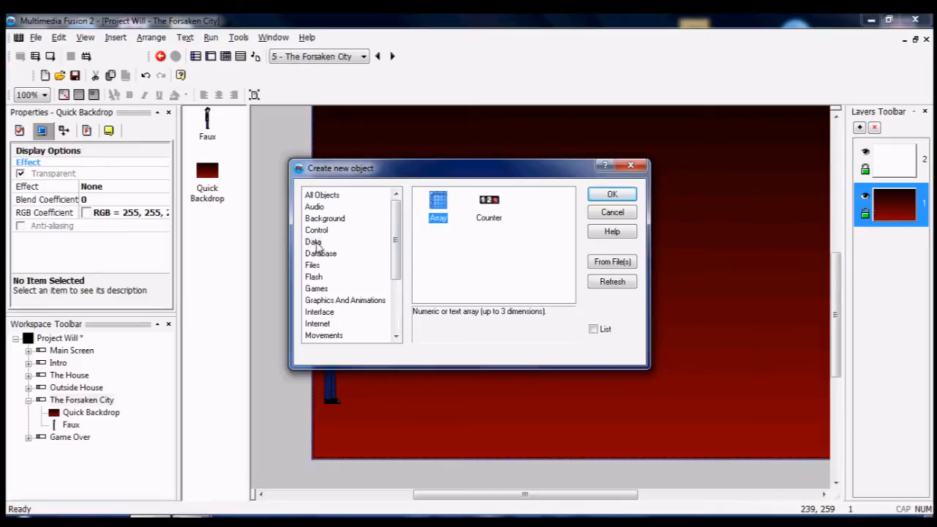
{"action": "left_click", "coordinate": [313, 242]}
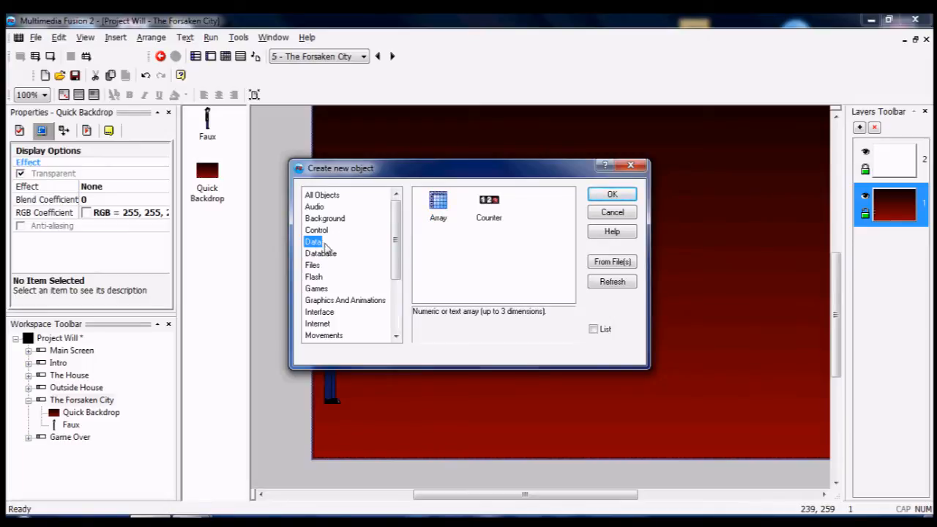
{"action": "left_click", "coordinate": [321, 195]}
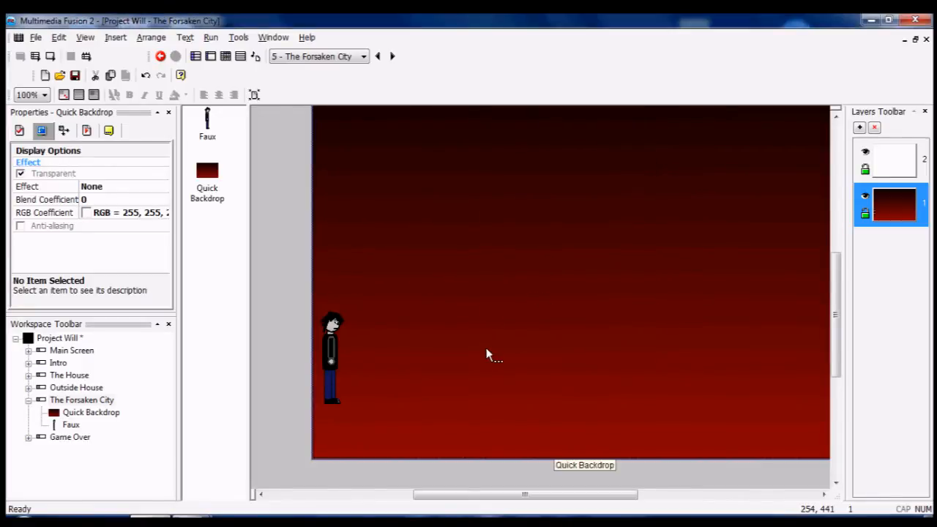
{"action": "right_click", "coordinate": [490, 355]}
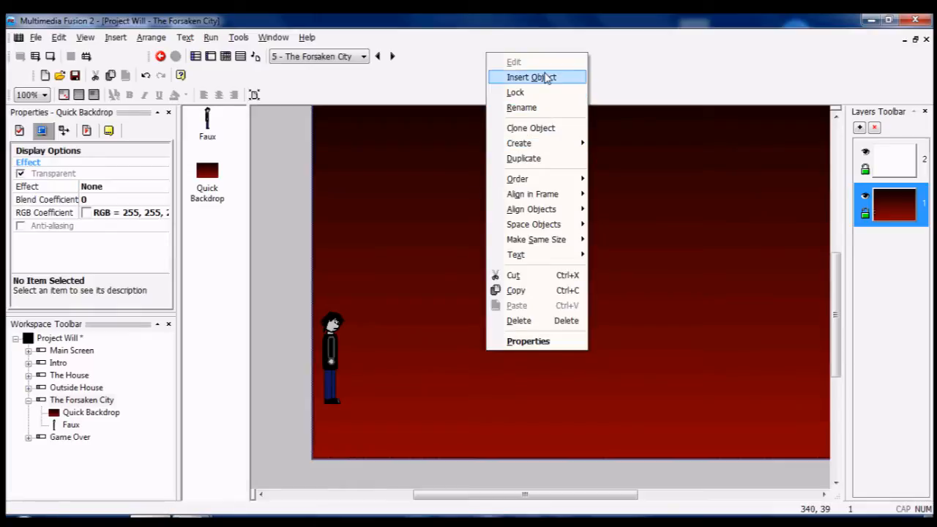
{"action": "left_click", "coordinate": [531, 77]}
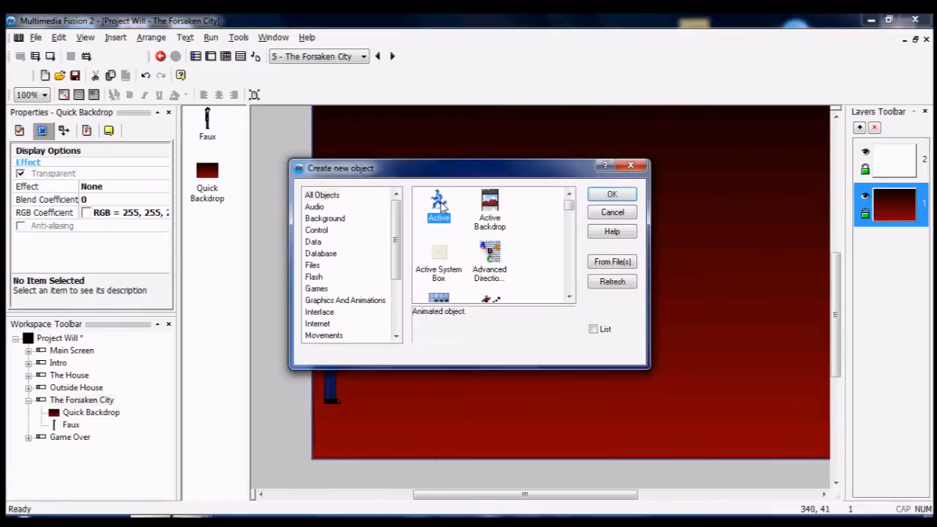
{"action": "left_click", "coordinate": [612, 194]}
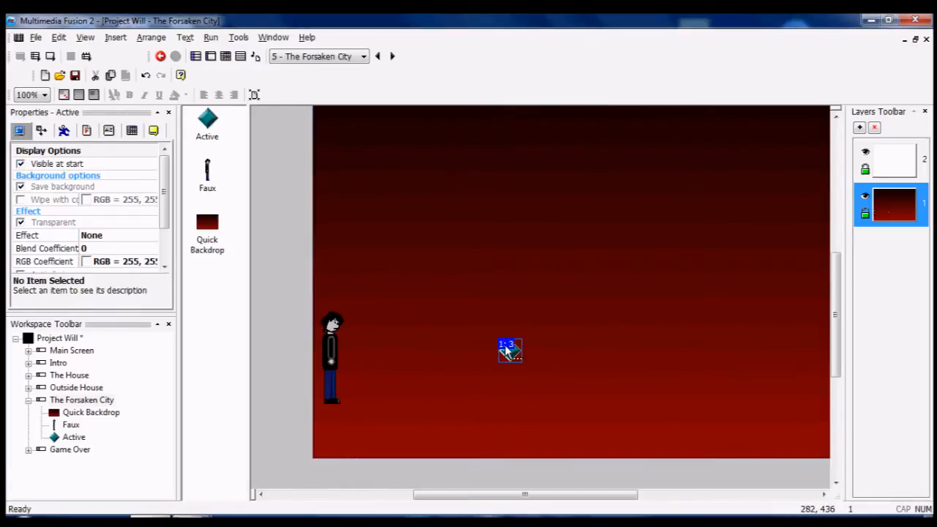
Step: Replace the Active image with a yellow-filled ellipse marked S, and set its hot spot
{"action": "double_click", "coordinate": [509, 350]}
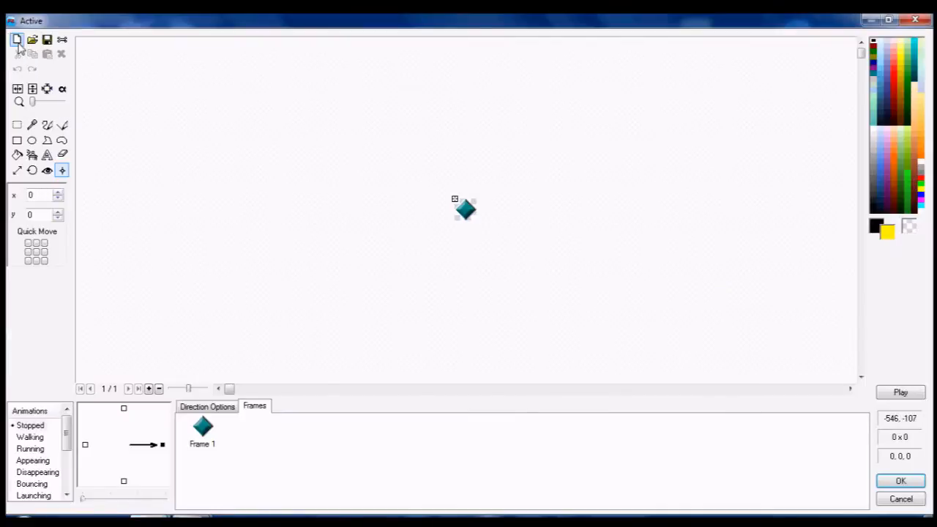
{"action": "left_click", "coordinate": [32, 140]}
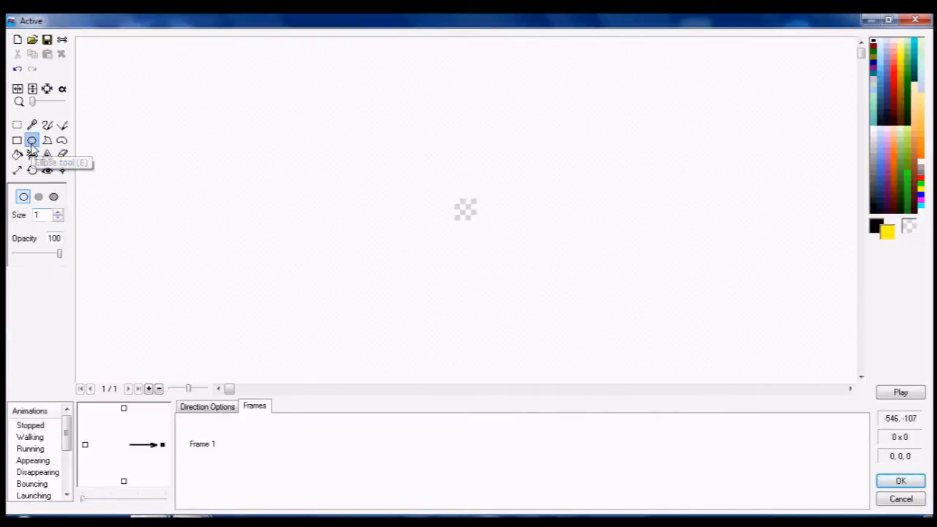
{"action": "mouse_move", "coordinate": [338, 198]}
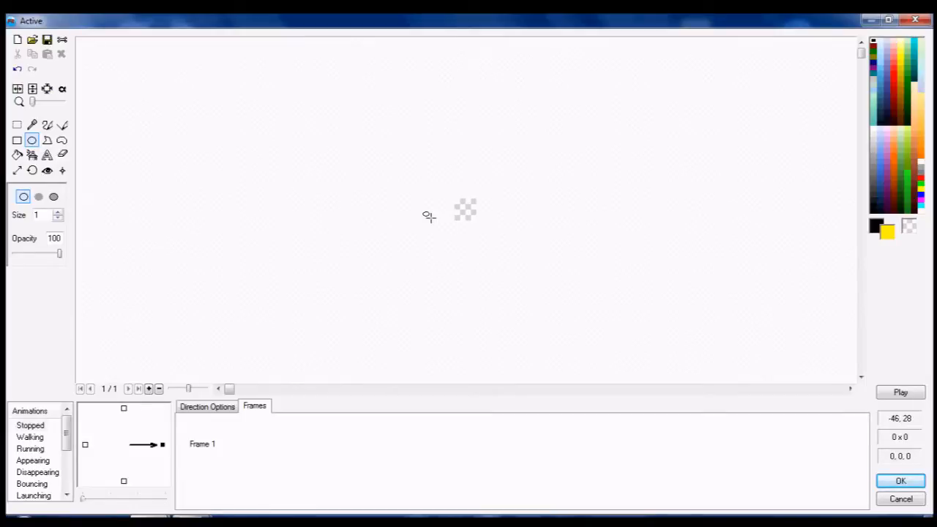
{"action": "mouse_move", "coordinate": [451, 196]}
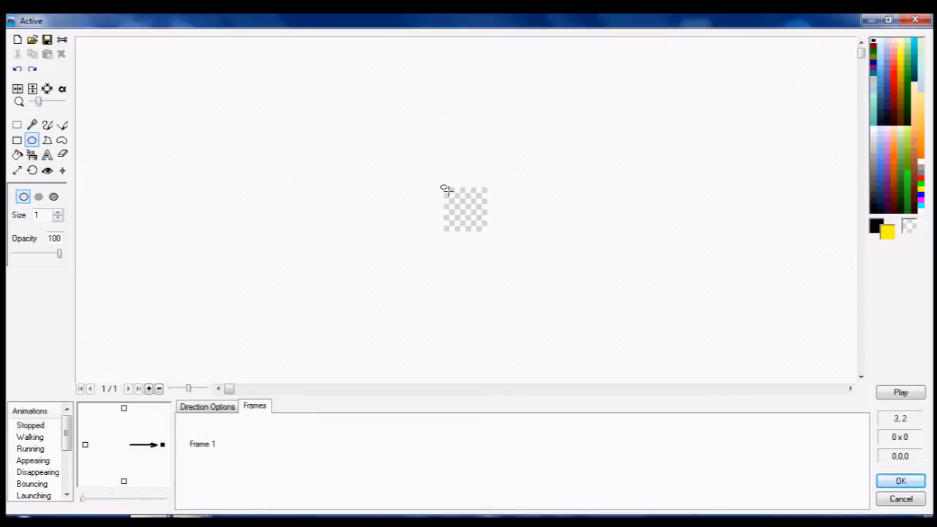
{"action": "left_click_drag", "start_coordinate": [445, 188], "coordinate": [485, 234]}
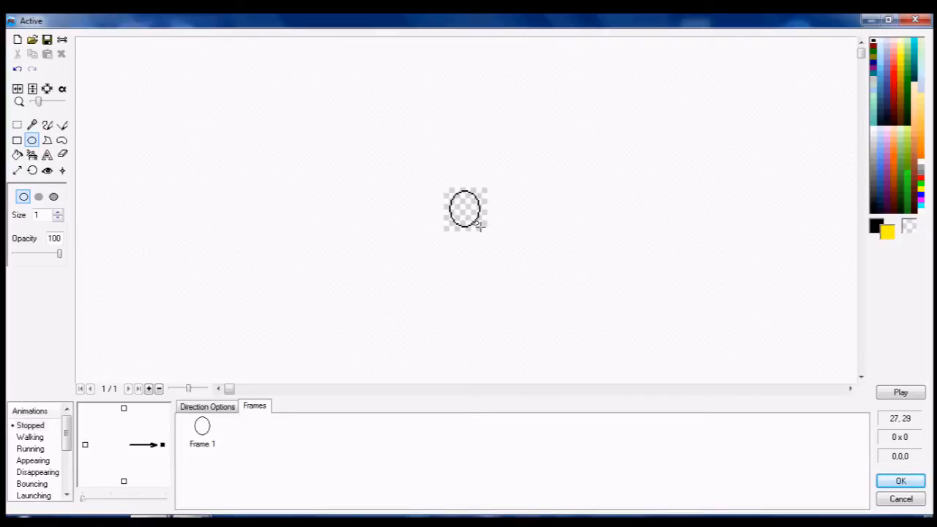
{"action": "left_click", "coordinate": [18, 154]}
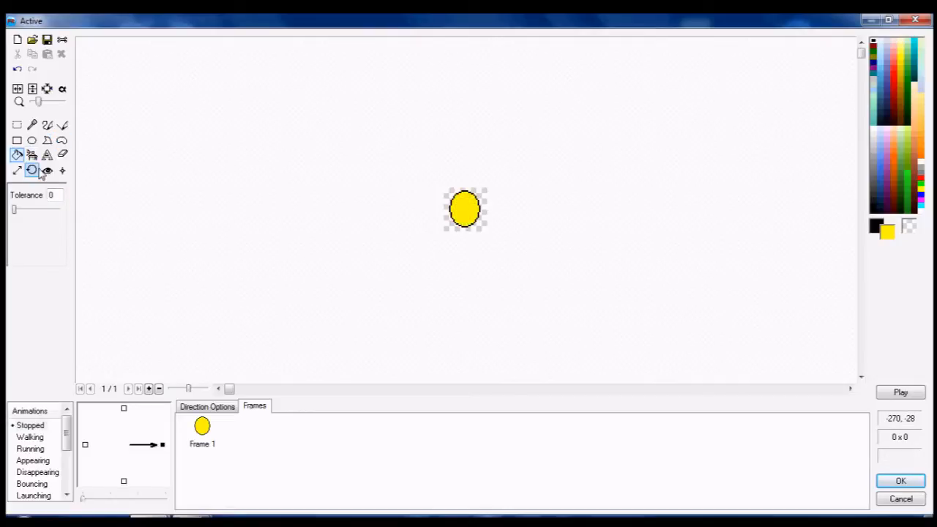
{"action": "left_click", "coordinate": [46, 124]}
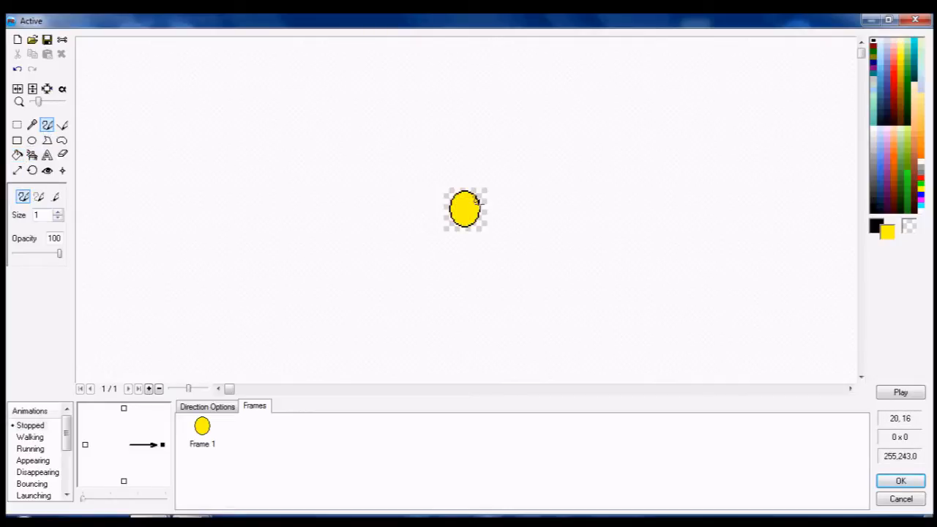
{"action": "mouse_move", "coordinate": [462, 200]}
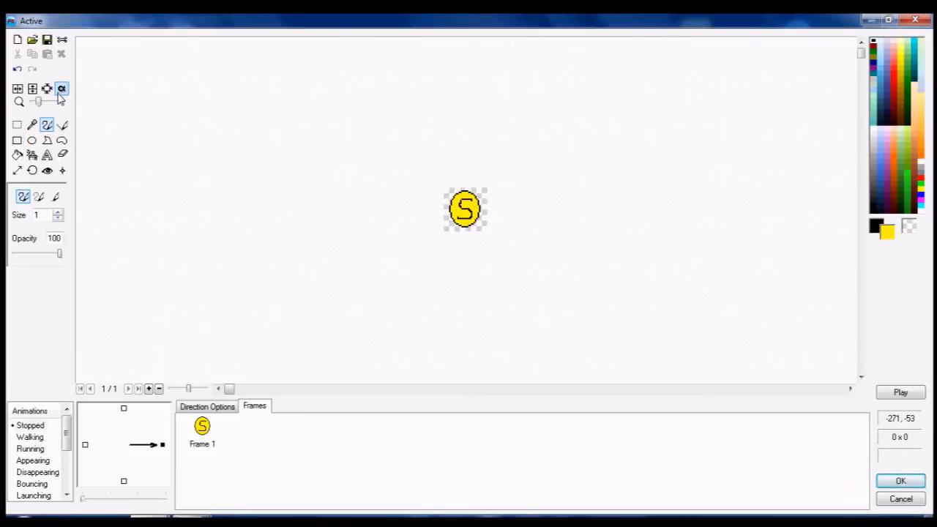
{"action": "left_click", "coordinate": [47, 170]}
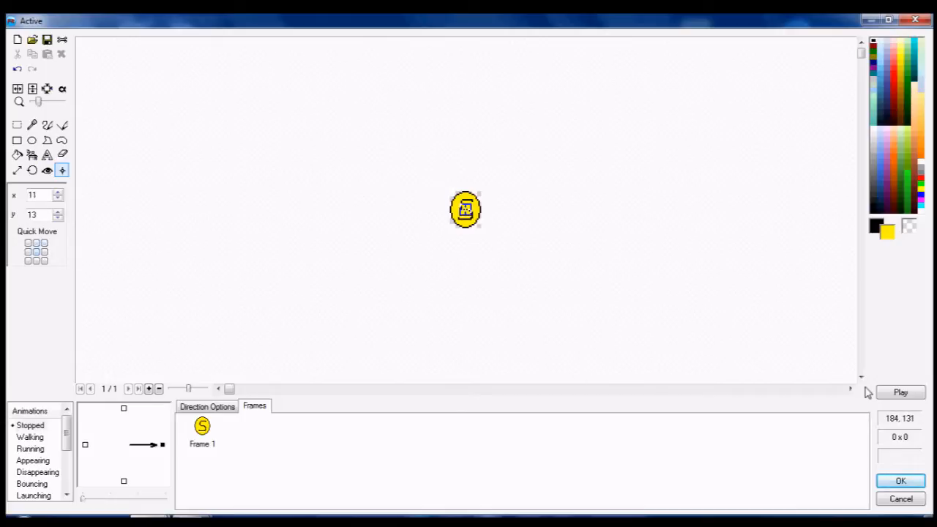
Step: Accept the coin drawing and rename the Active object to 'Coin'
{"action": "left_click", "coordinate": [900, 480]}
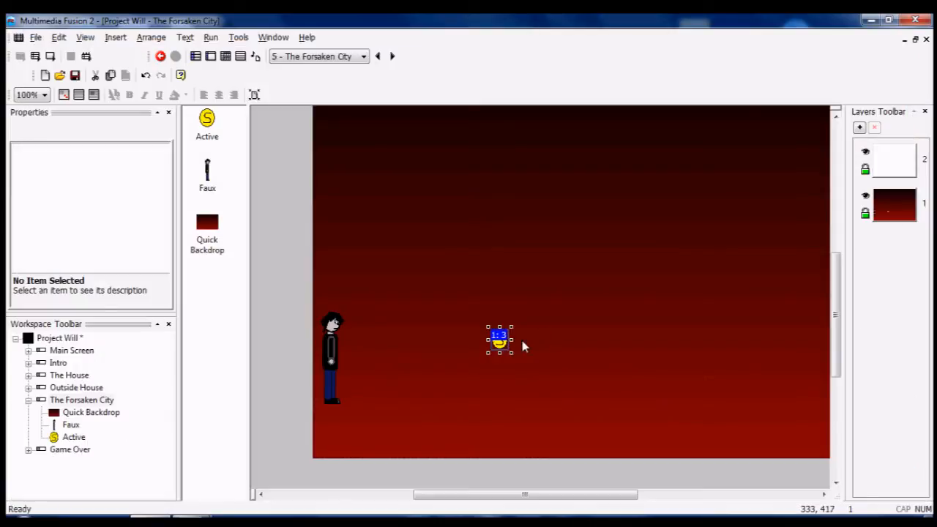
{"action": "left_click", "coordinate": [500, 339]}
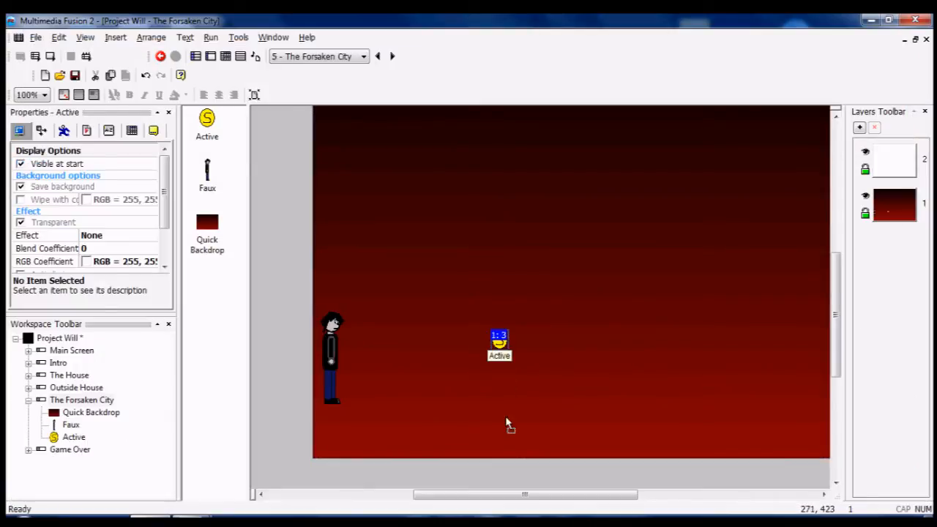
{"action": "right_click", "coordinate": [505, 428]}
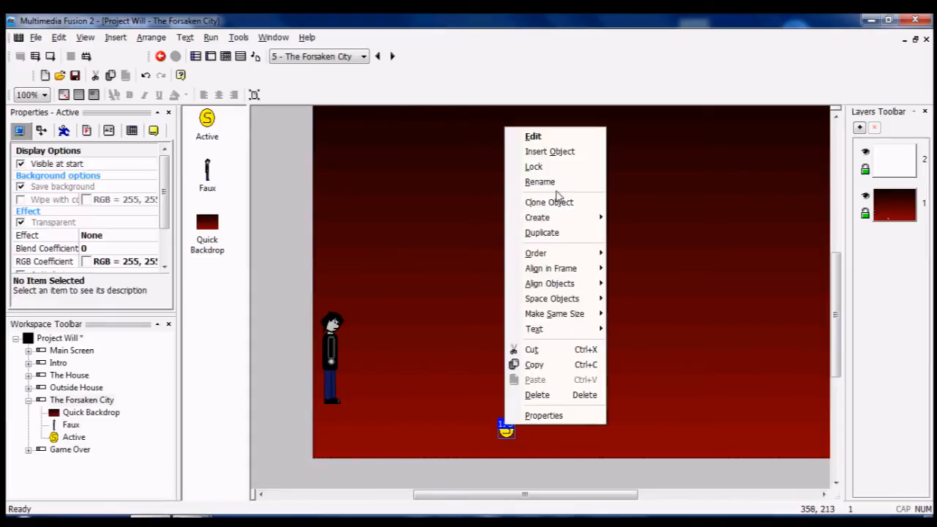
{"action": "left_click", "coordinate": [539, 181]}
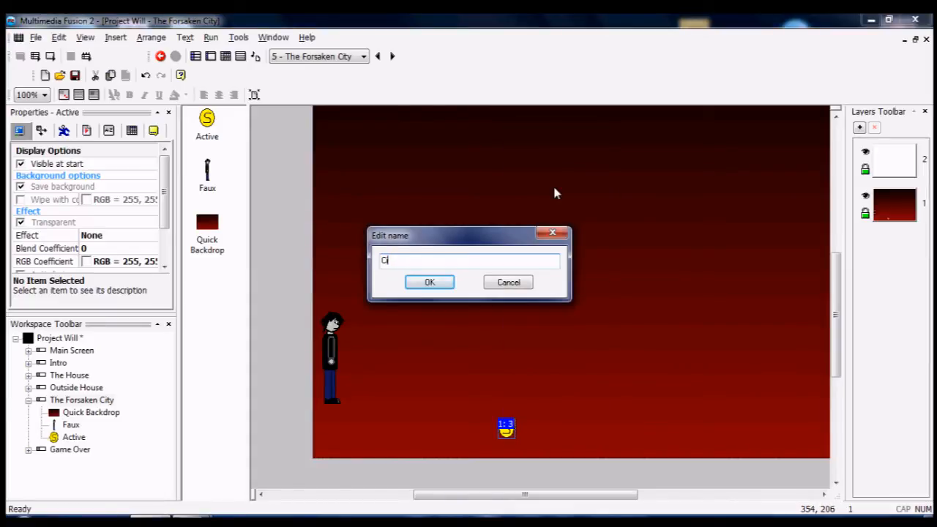
{"action": "type", "text": "oin"}
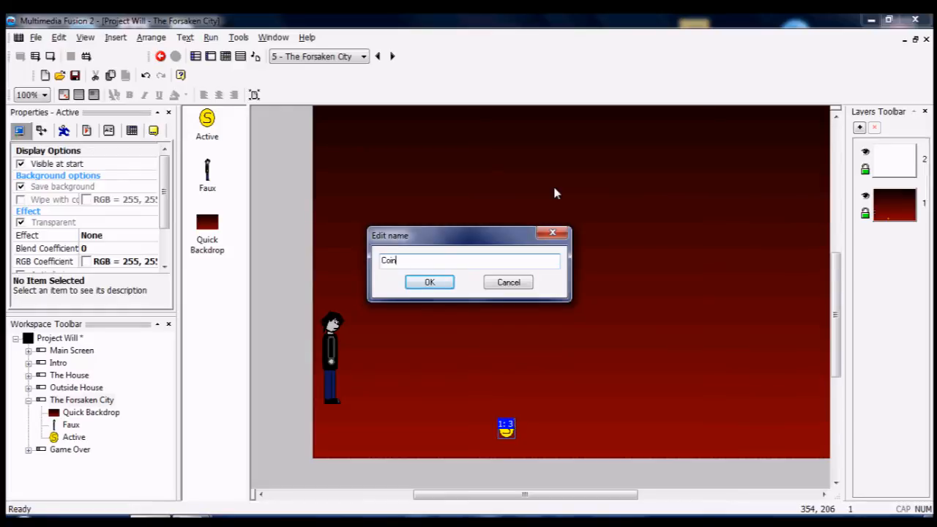
{"action": "left_click", "coordinate": [430, 282]}
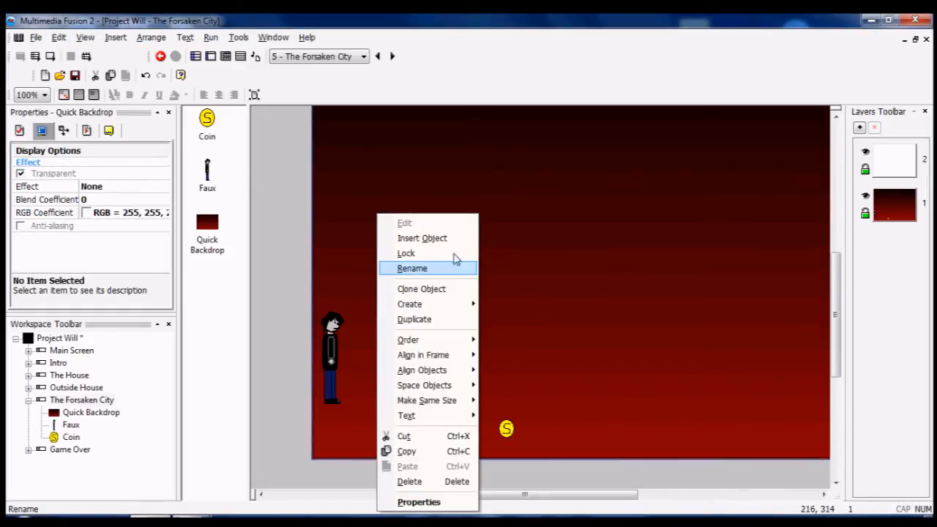
Step: Browse the Database, Data, Graphics and Files object categories for a score object
{"action": "left_click", "coordinate": [421, 238]}
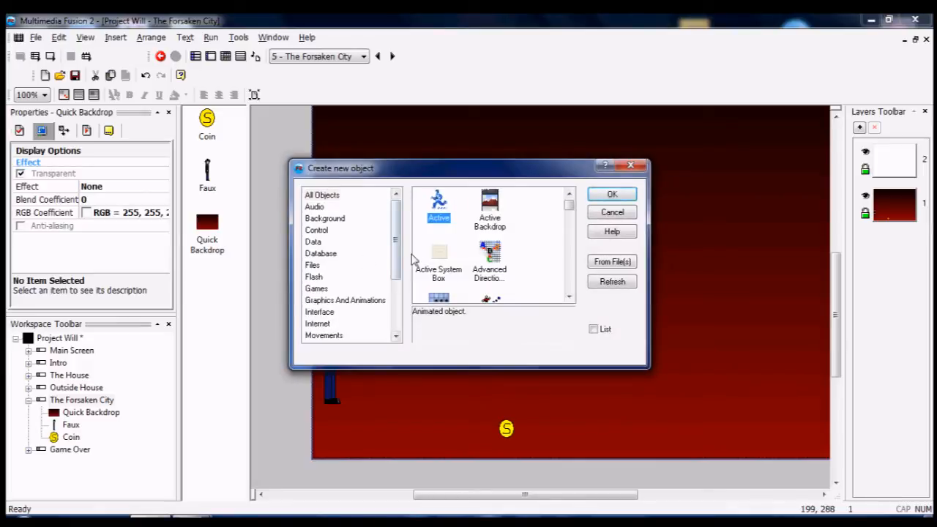
{"action": "left_click", "coordinate": [321, 253]}
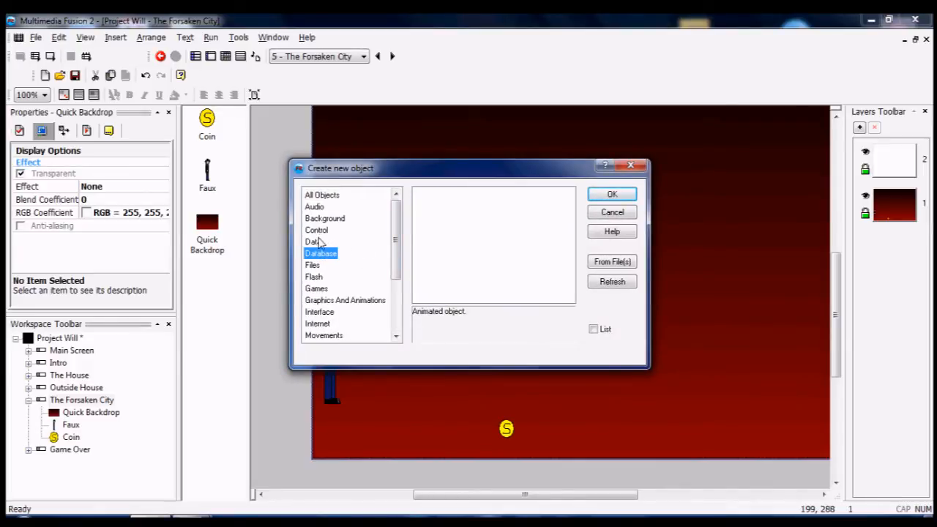
{"action": "left_click", "coordinate": [313, 241]}
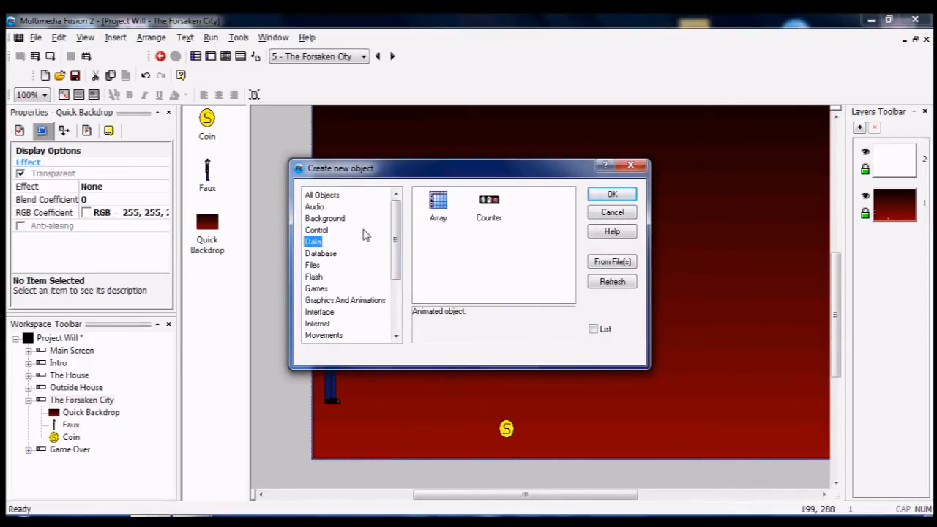
{"action": "left_click", "coordinate": [488, 205]}
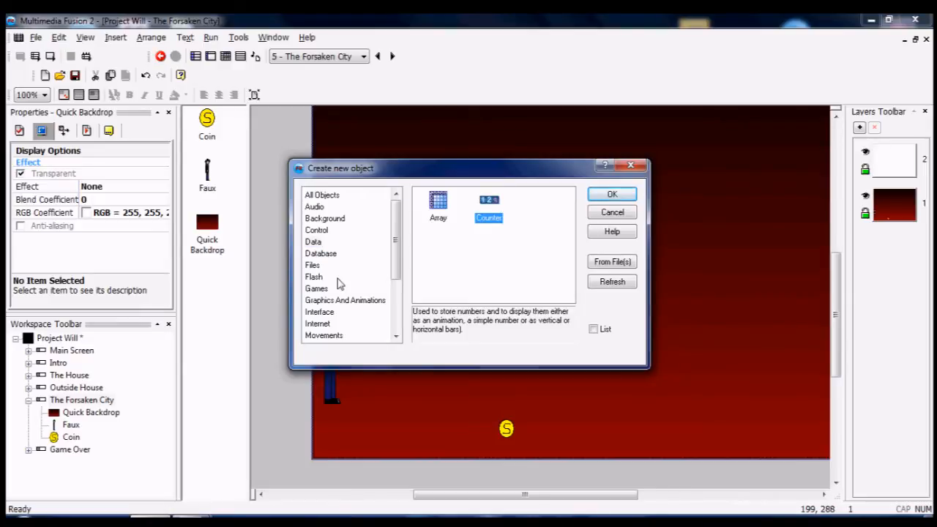
{"action": "left_click", "coordinate": [344, 300]}
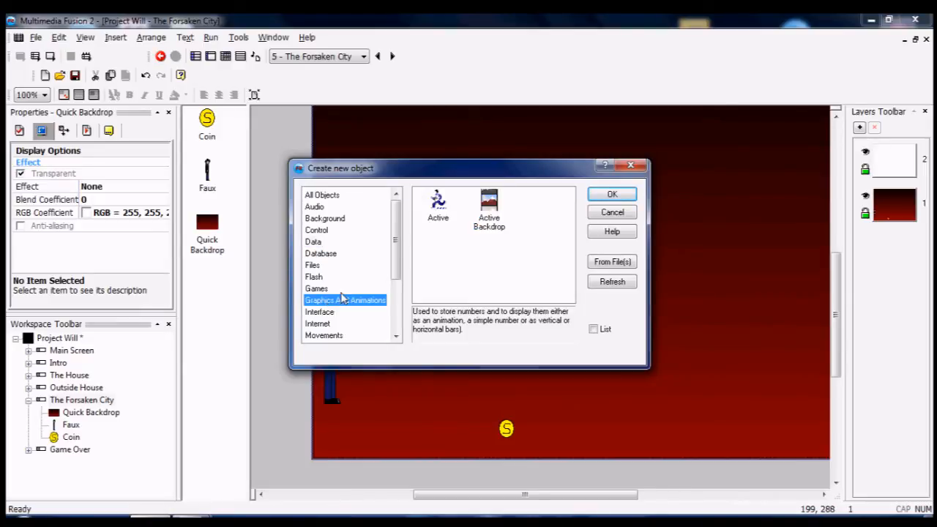
{"action": "left_click", "coordinate": [320, 253]}
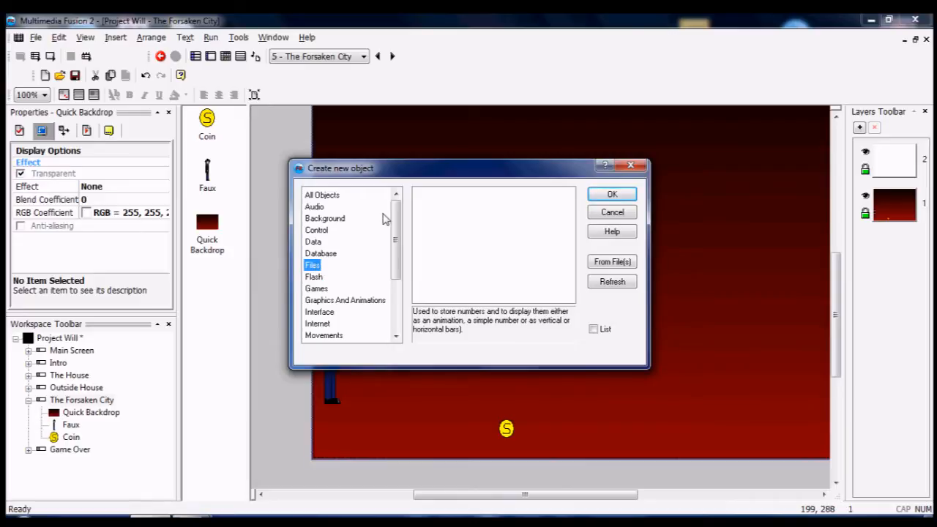
{"action": "left_click", "coordinate": [321, 195]}
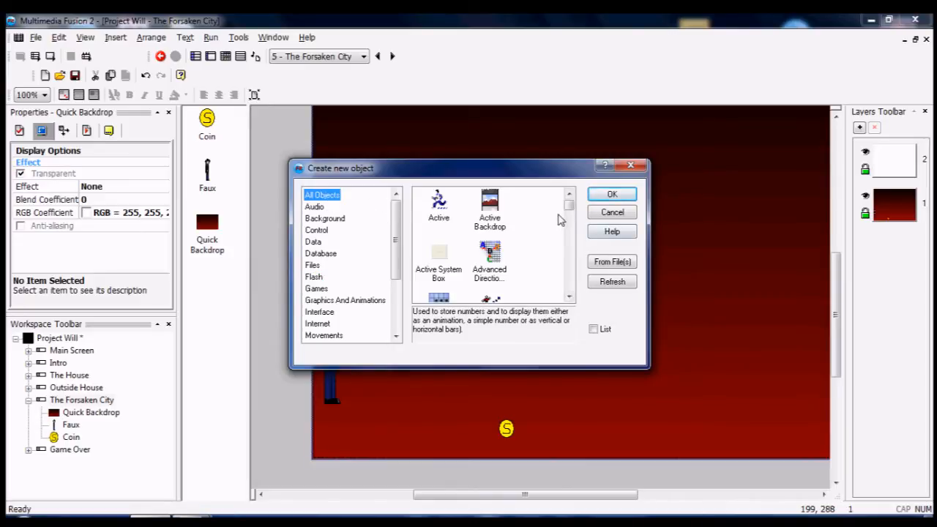
{"action": "left_click", "coordinate": [569, 227]}
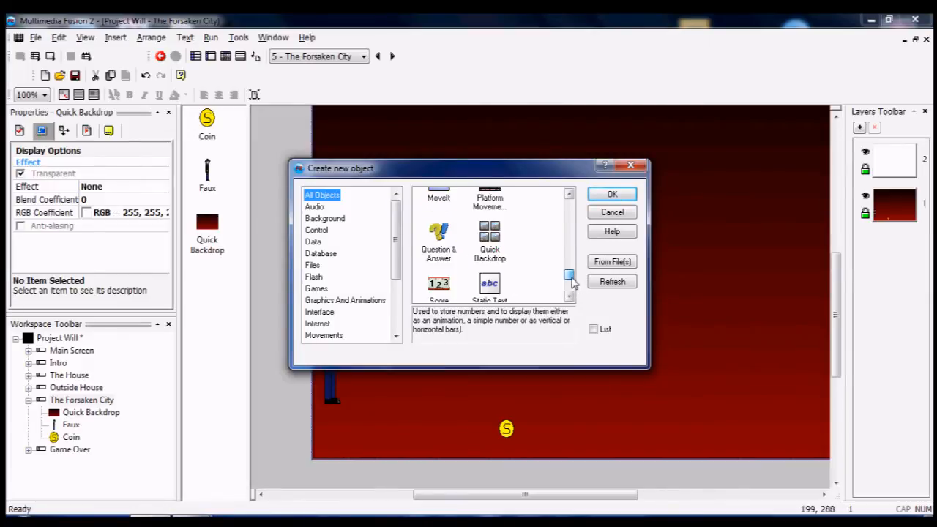
Step: Insert a Score object from the Games category into the level
{"action": "left_click", "coordinate": [437, 285]}
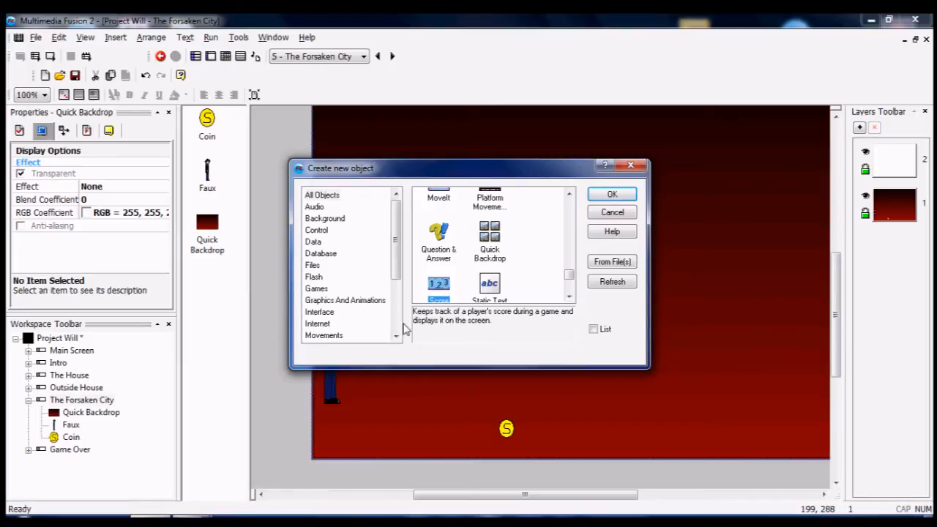
{"action": "scroll", "scroll_direction": "down", "scroll_amount": 3}
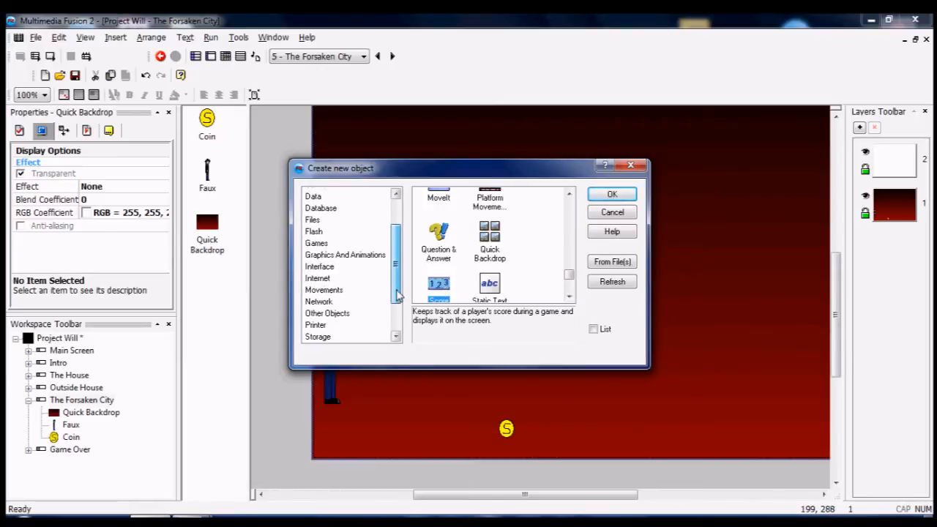
{"action": "scroll", "scroll_direction": "down", "scroll_amount": 3}
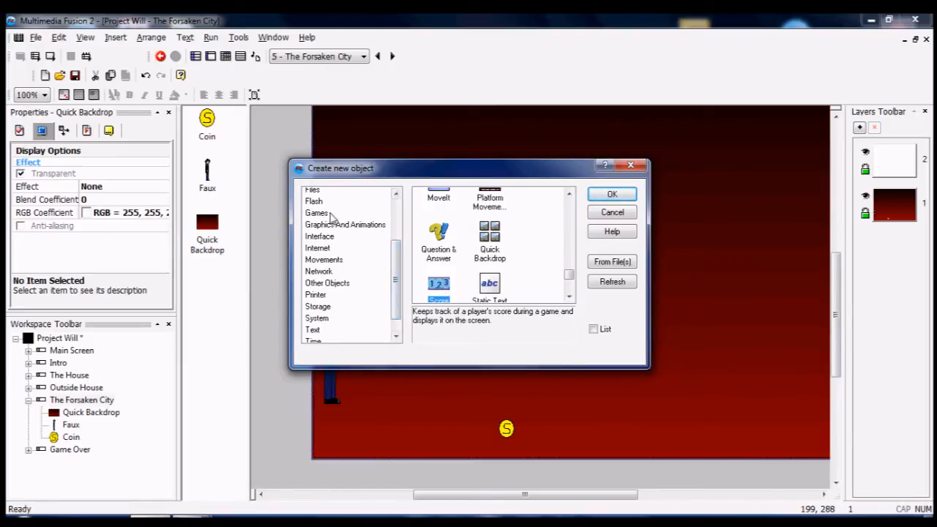
{"action": "left_click", "coordinate": [316, 212]}
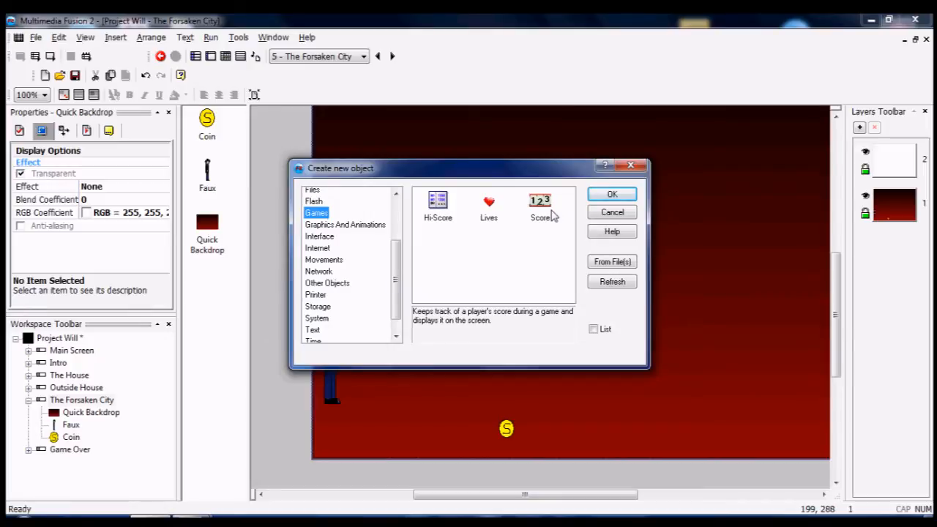
{"action": "left_click", "coordinate": [539, 204]}
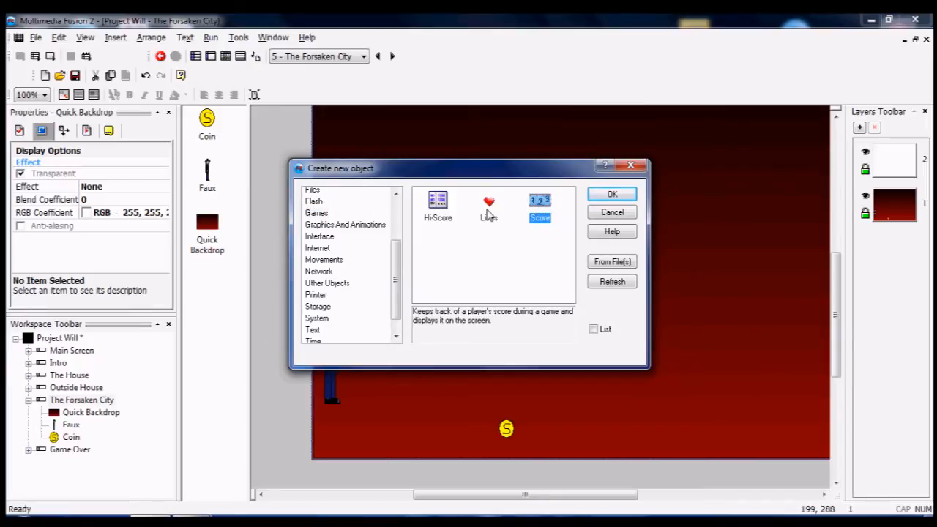
{"action": "left_click", "coordinate": [438, 205]}
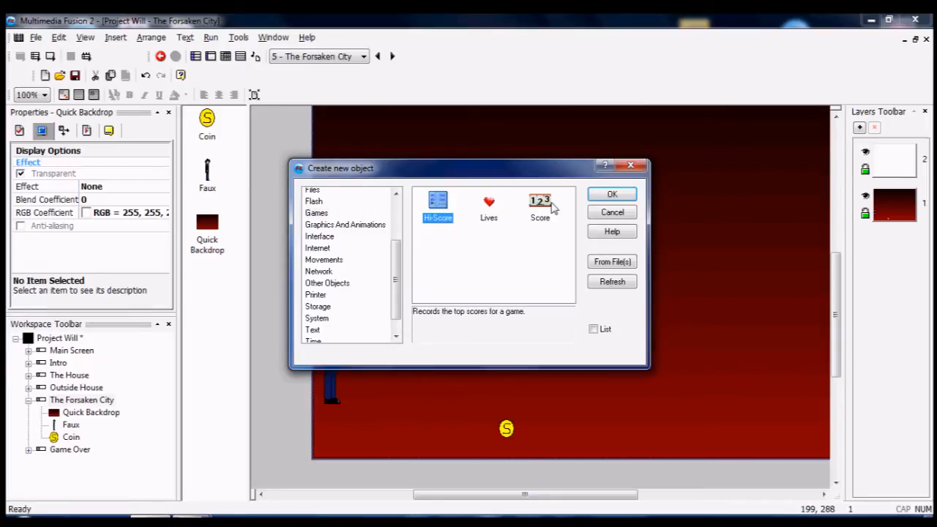
{"action": "left_click", "coordinate": [539, 207]}
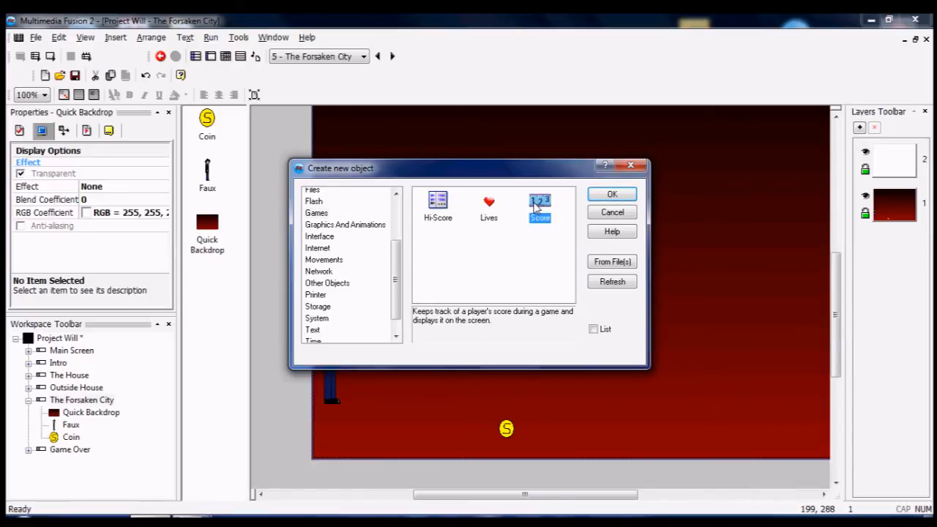
{"action": "left_click", "coordinate": [611, 194]}
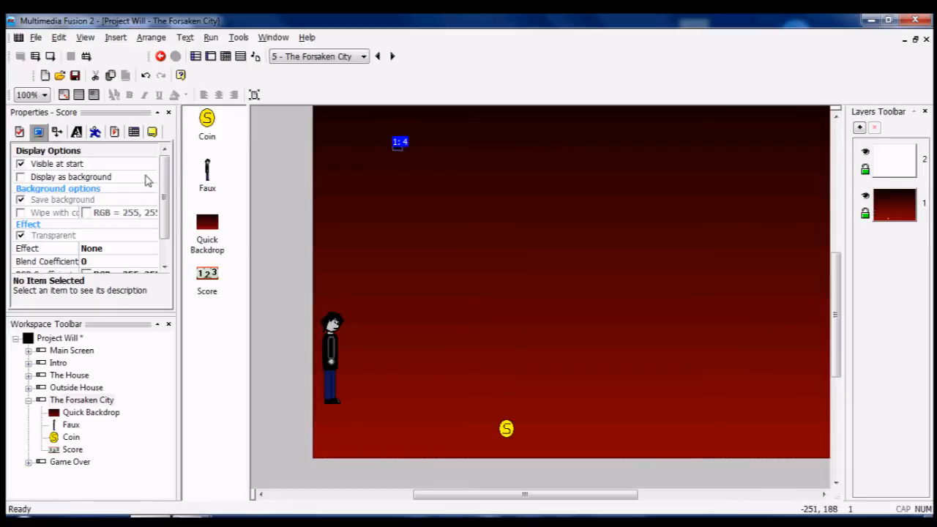
Step: Set the Score to display as yellow Verdana text
{"action": "scroll", "scroll_direction": "down", "scroll_amount": 3}
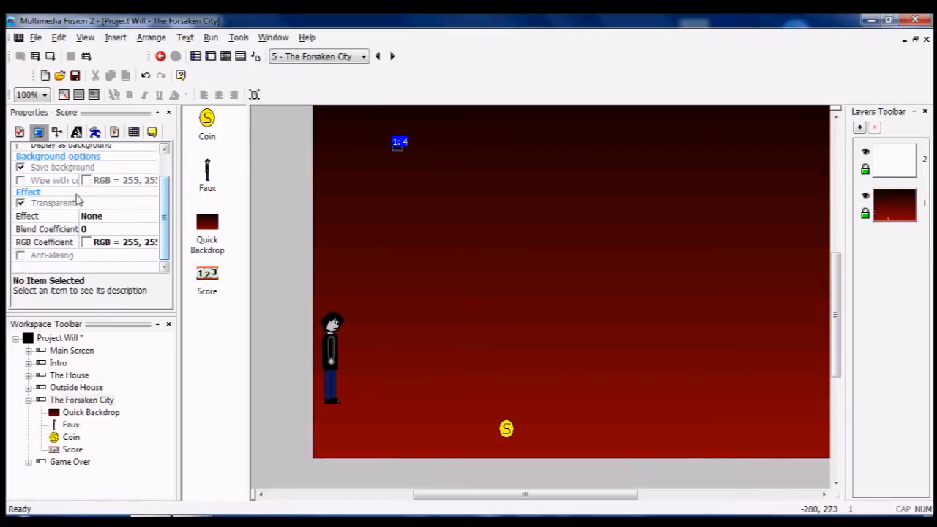
{"action": "left_click", "coordinate": [20, 131]}
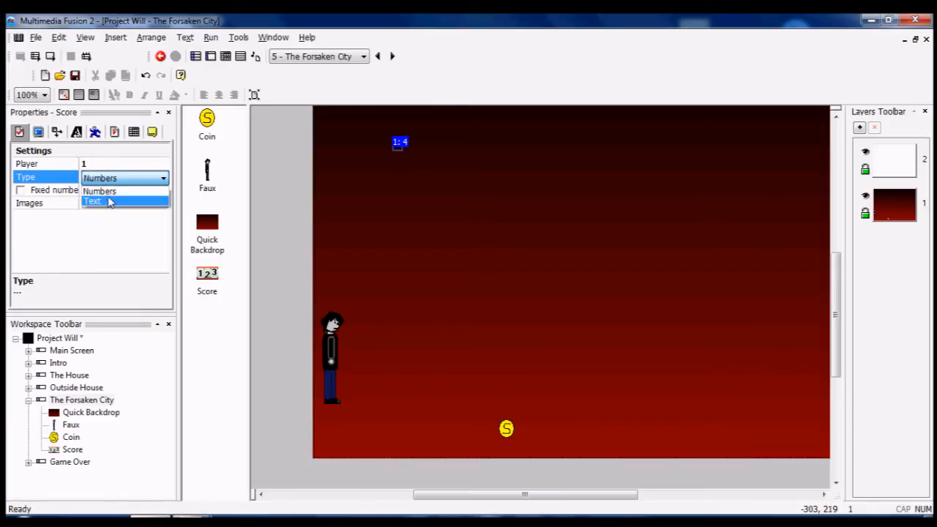
{"action": "left_click", "coordinate": [93, 201]}
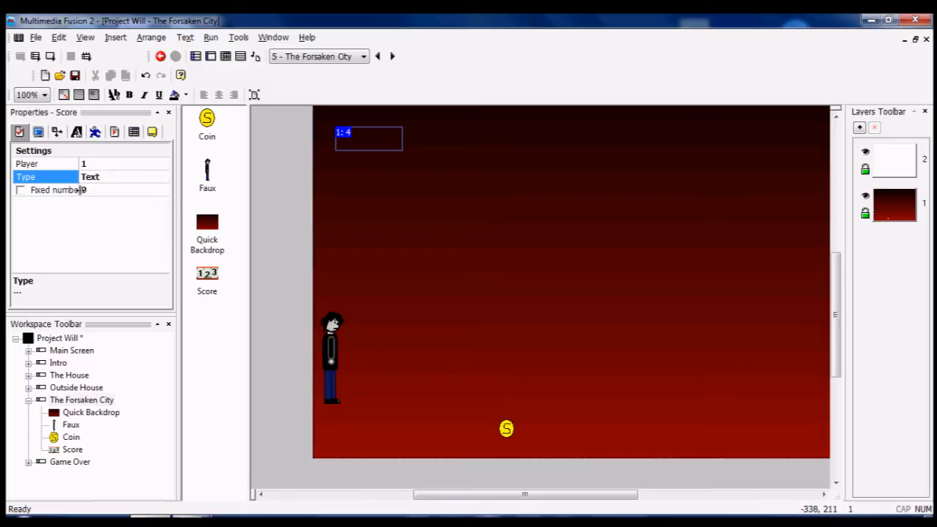
{"action": "left_click", "coordinate": [76, 131]}
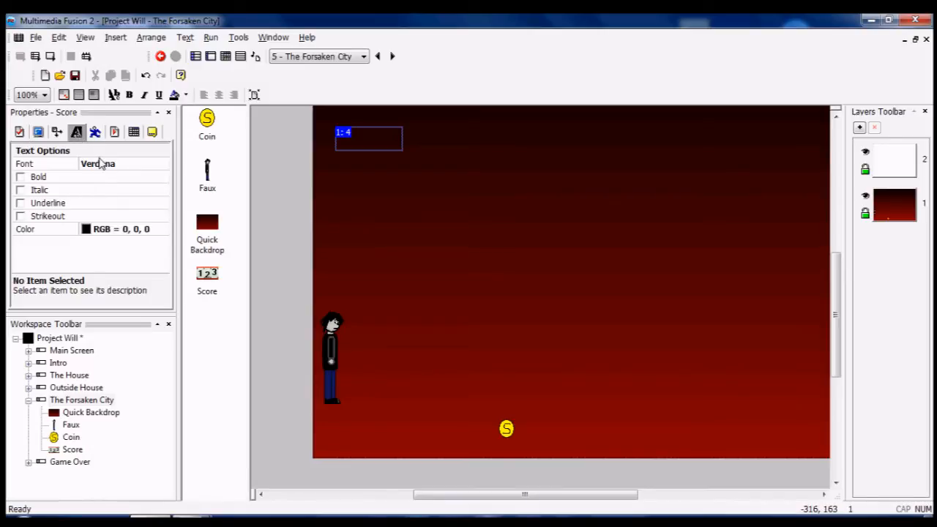
{"action": "left_click", "coordinate": [97, 163]}
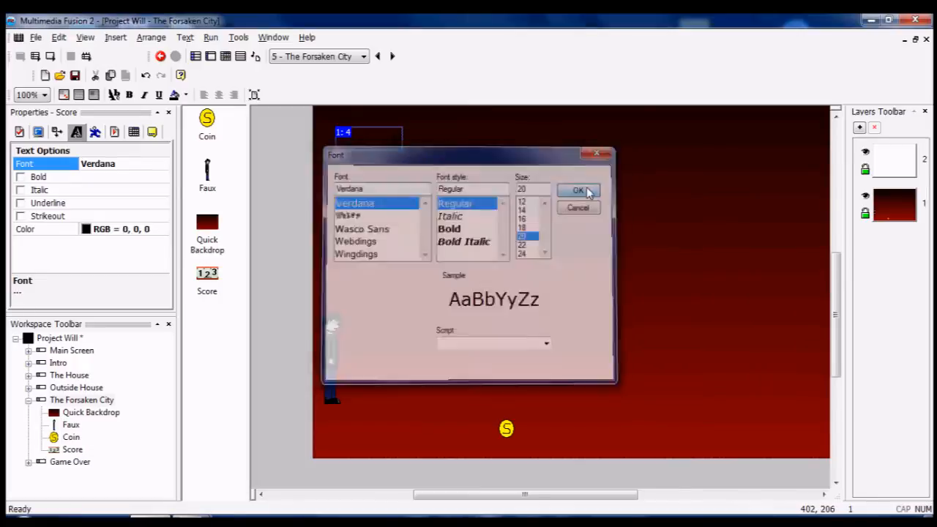
{"action": "left_click", "coordinate": [578, 191]}
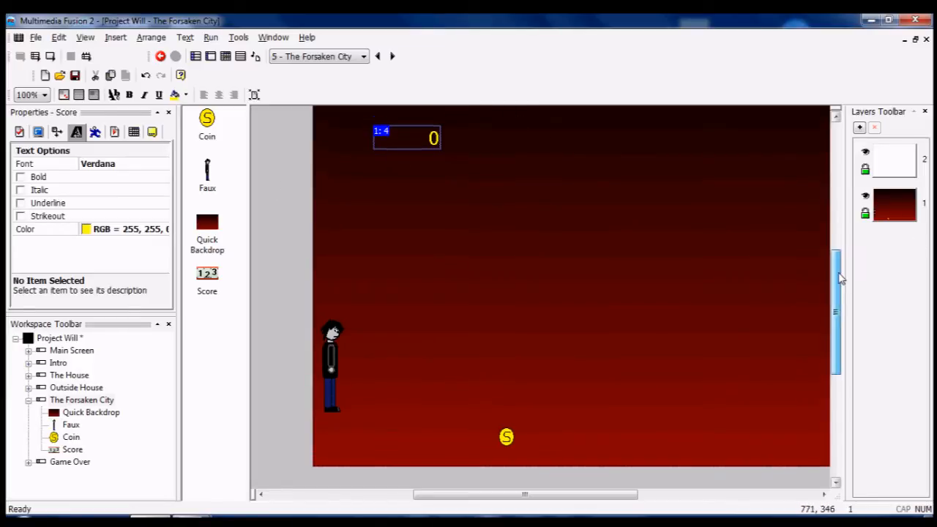
{"action": "scroll", "scroll_direction": "down", "scroll_amount": 3}
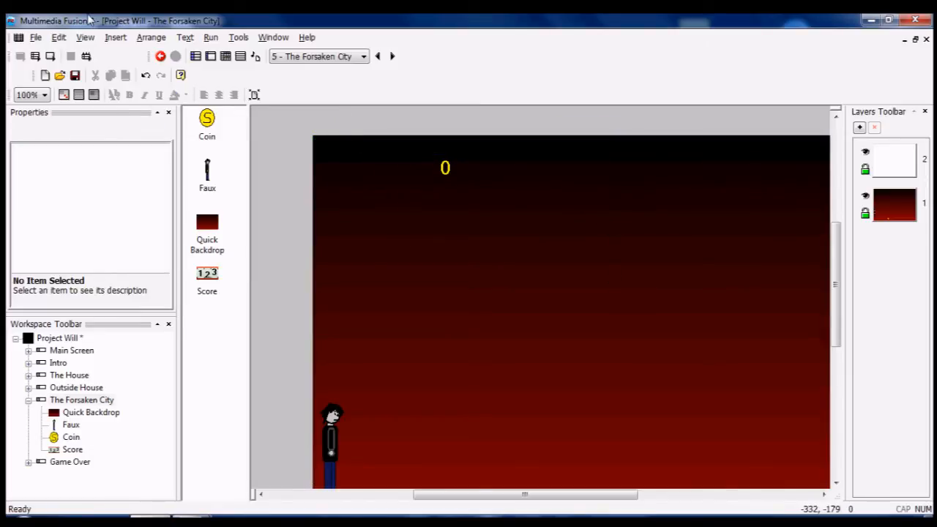
Step: Duplicate the Coin with more copies to spread along the floor
{"action": "left_click", "coordinate": [85, 37]}
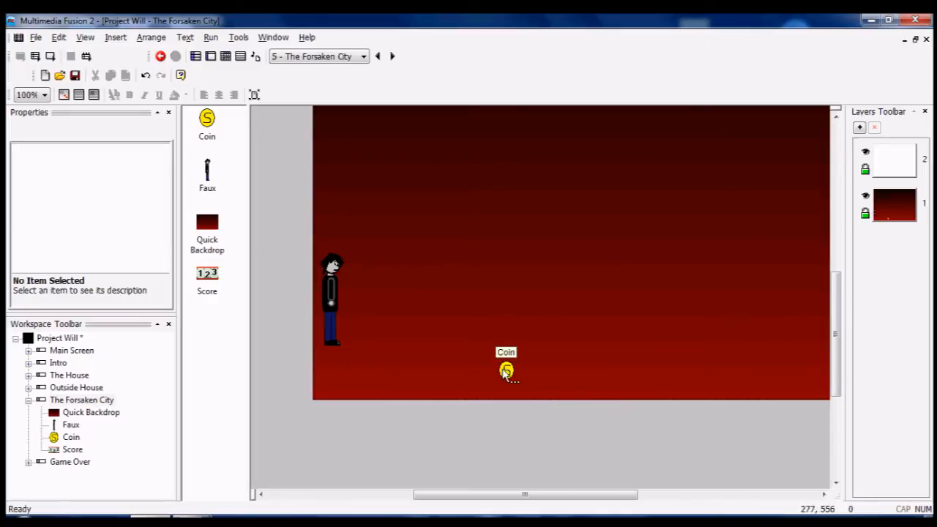
{"action": "right_click", "coordinate": [506, 370]}
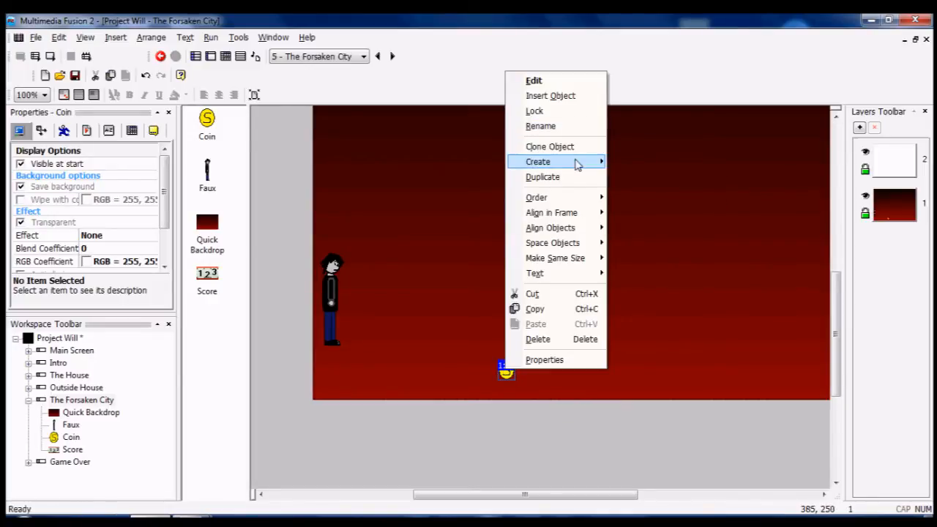
{"action": "left_click", "coordinate": [542, 177]}
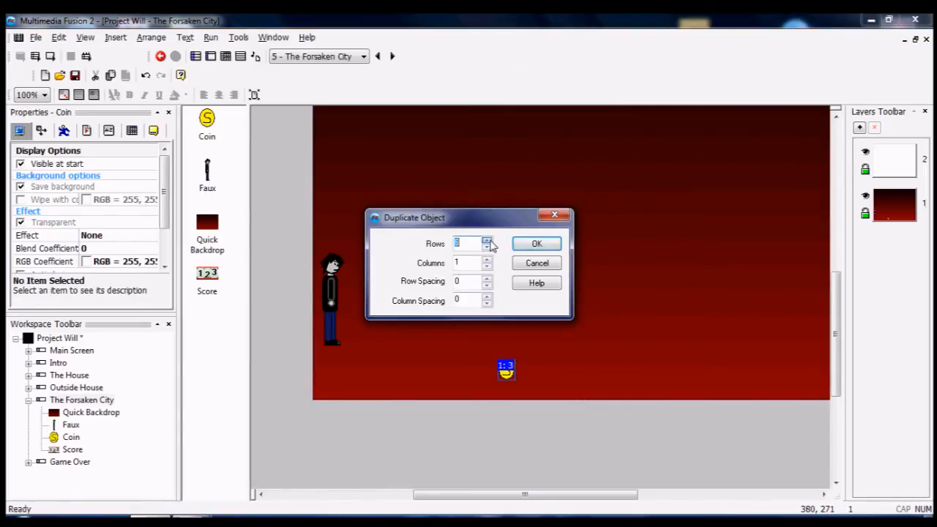
{"action": "left_click", "coordinate": [536, 243]}
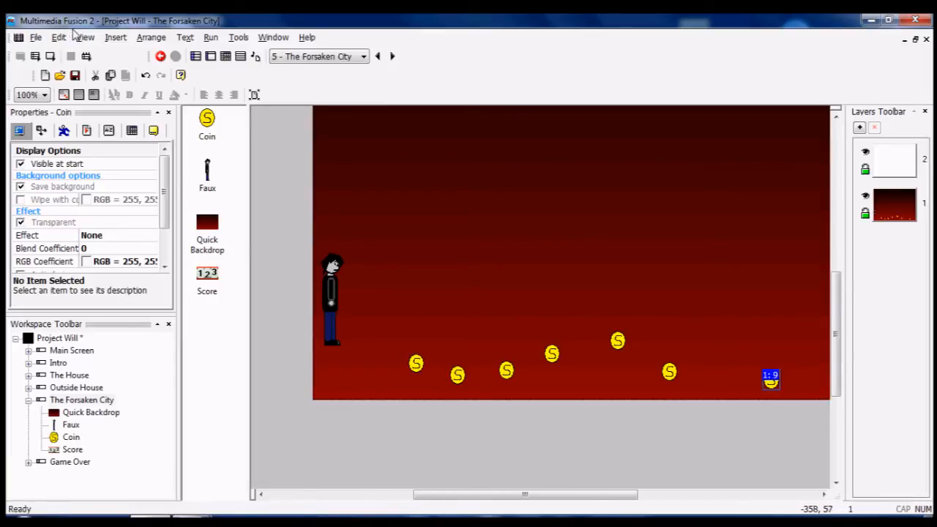
Step: Create a new event condition for Faux overlapping Coin
{"action": "left_click", "coordinate": [86, 37]}
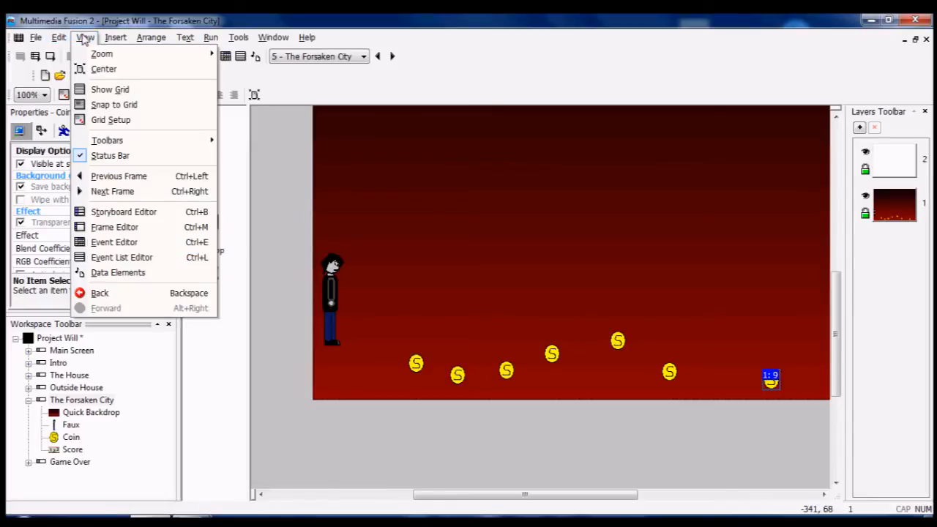
{"action": "left_click", "coordinate": [114, 242]}
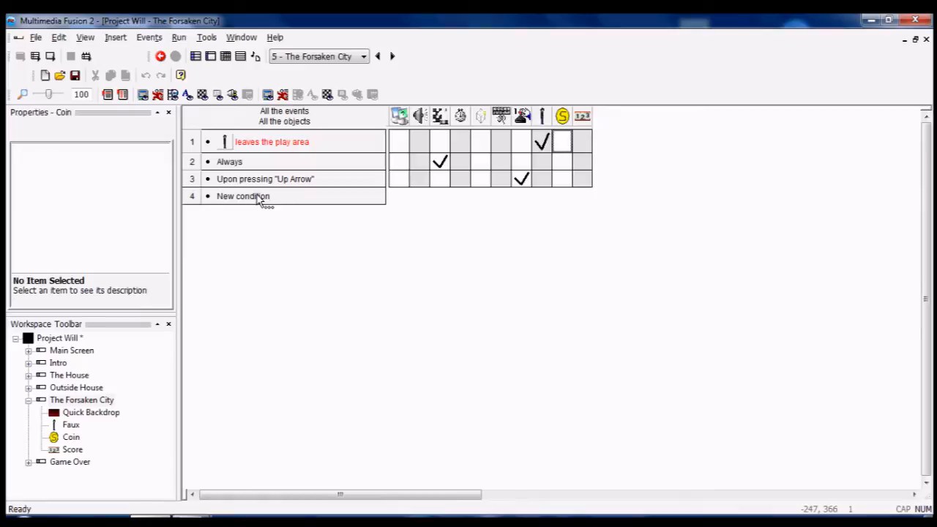
{"action": "left_click", "coordinate": [243, 195]}
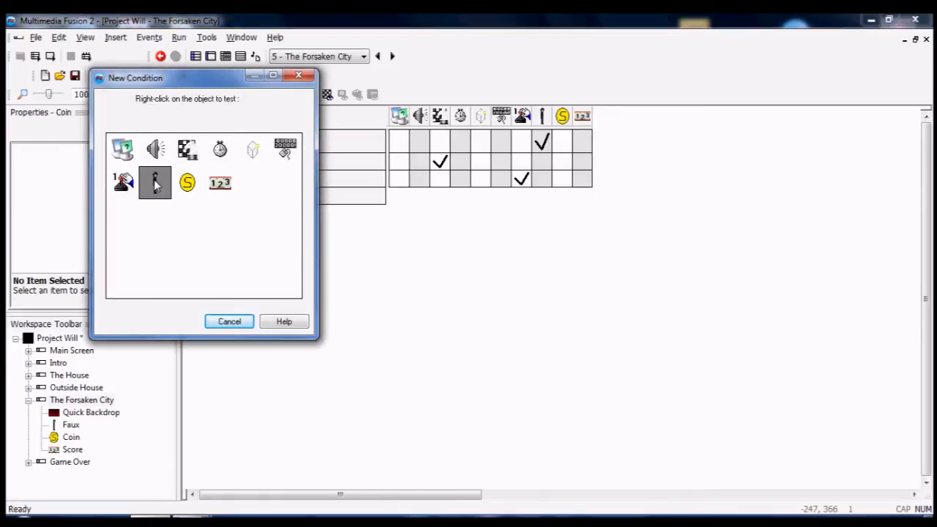
{"action": "right_click", "coordinate": [154, 182]}
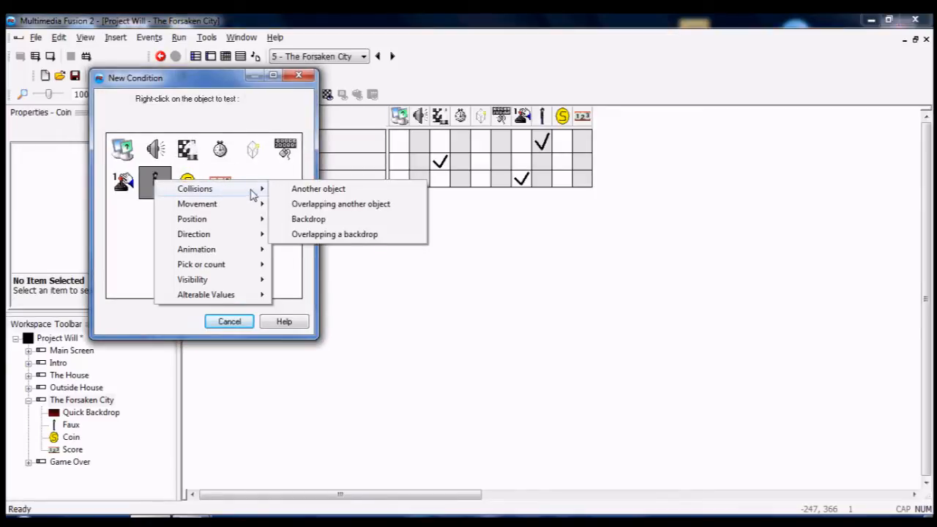
{"action": "left_click", "coordinate": [318, 188]}
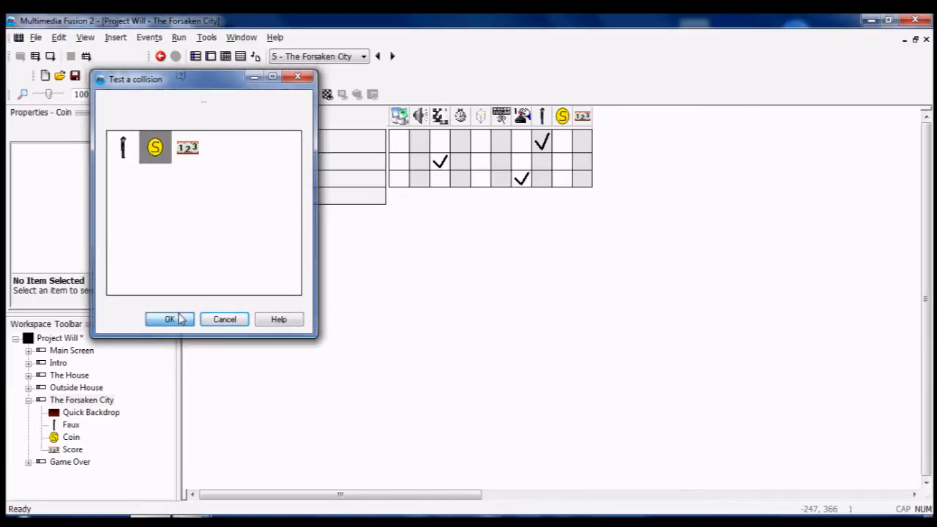
{"action": "left_click", "coordinate": [169, 319]}
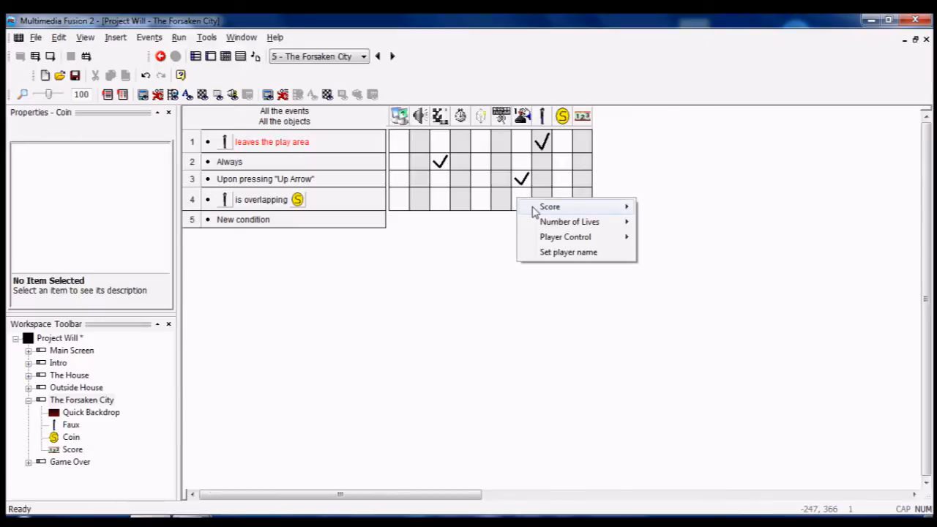
{"action": "mouse_move", "coordinate": [549, 207]}
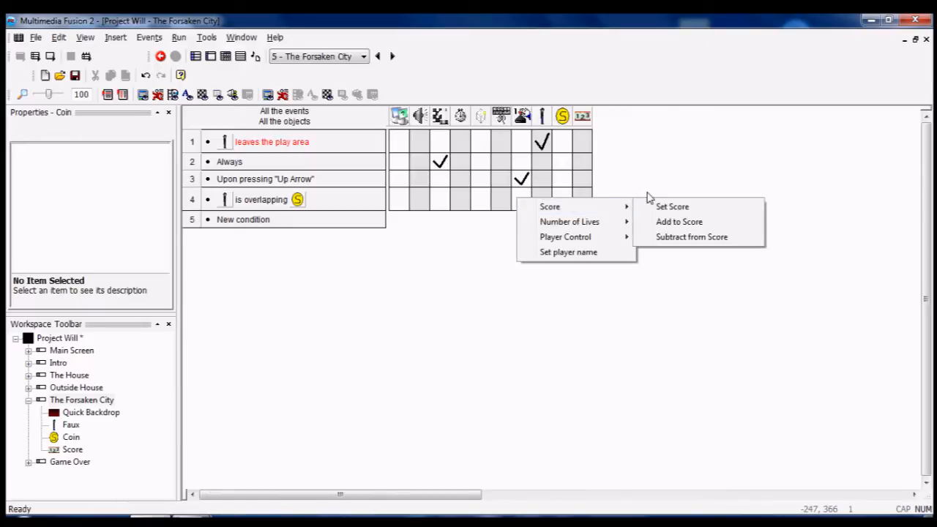
{"action": "mouse_move", "coordinate": [688, 226]}
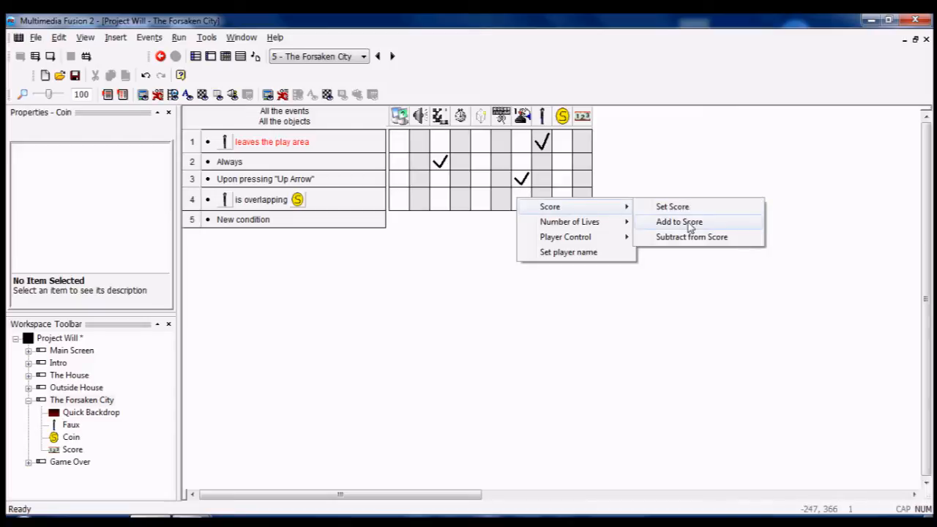
Step: Add 1 to the player's score as that event's action
{"action": "left_click", "coordinate": [678, 222]}
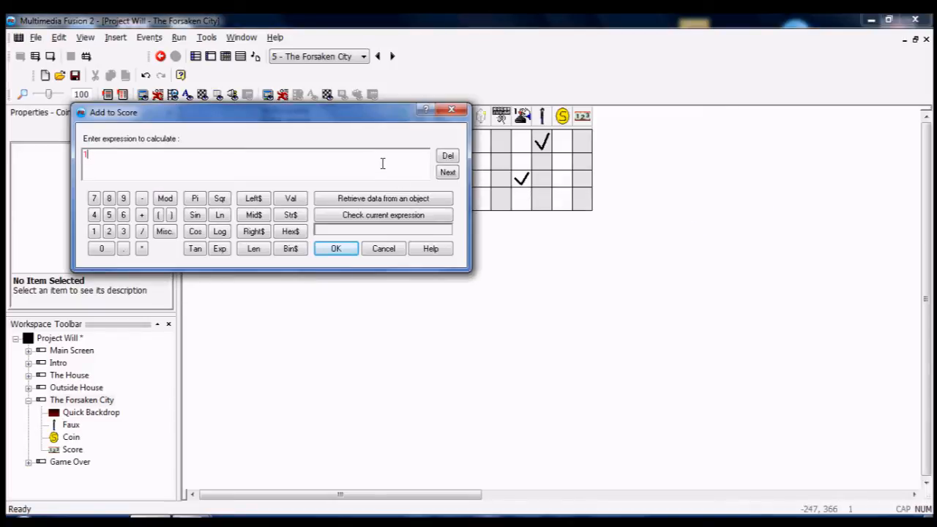
{"action": "left_click", "coordinate": [383, 214]}
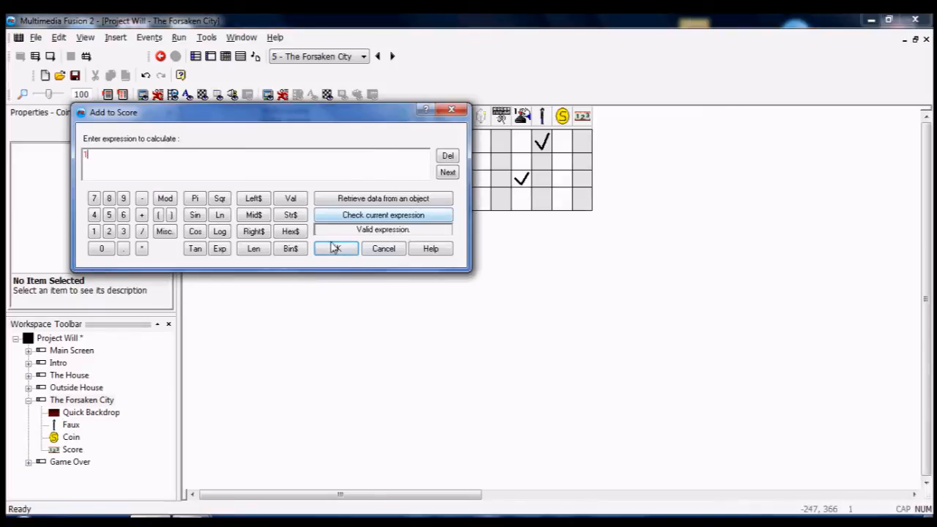
{"action": "left_click", "coordinate": [336, 248]}
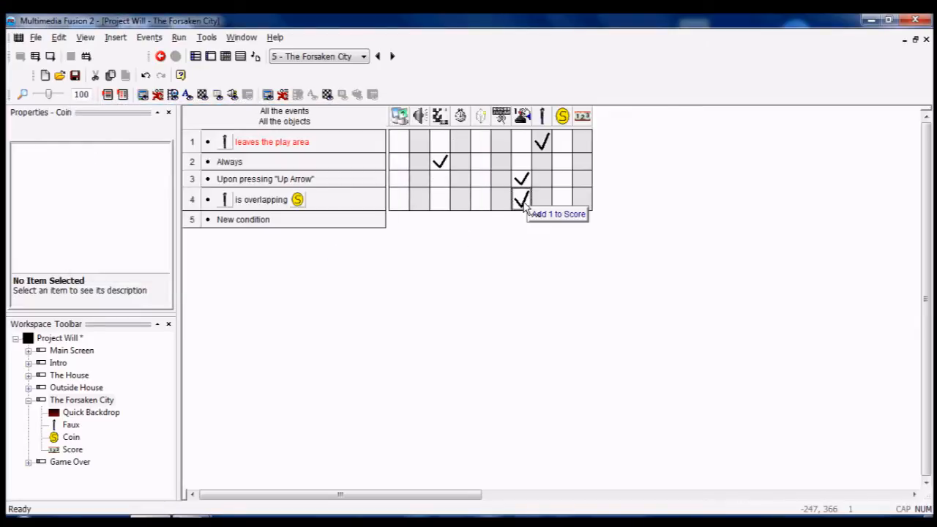
{"action": "mouse_move", "coordinate": [545, 197]}
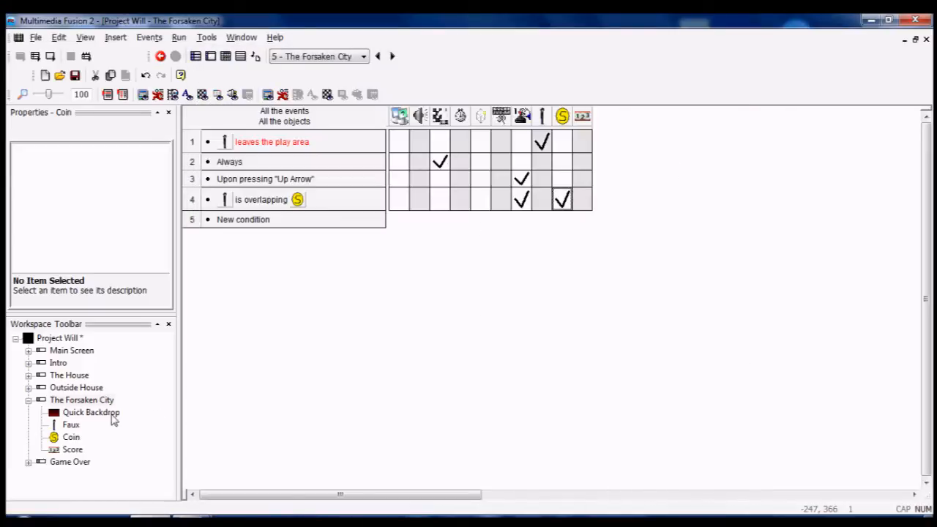
Step: Open The Forsaken City and add Frame 7 with a Hi-Score table
{"action": "left_click", "coordinate": [81, 400]}
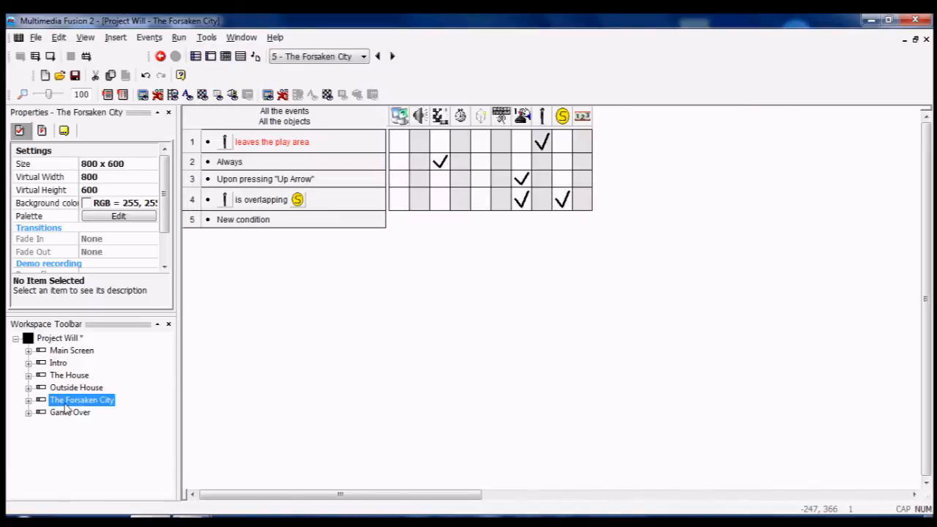
{"action": "mouse_move", "coordinate": [102, 403]}
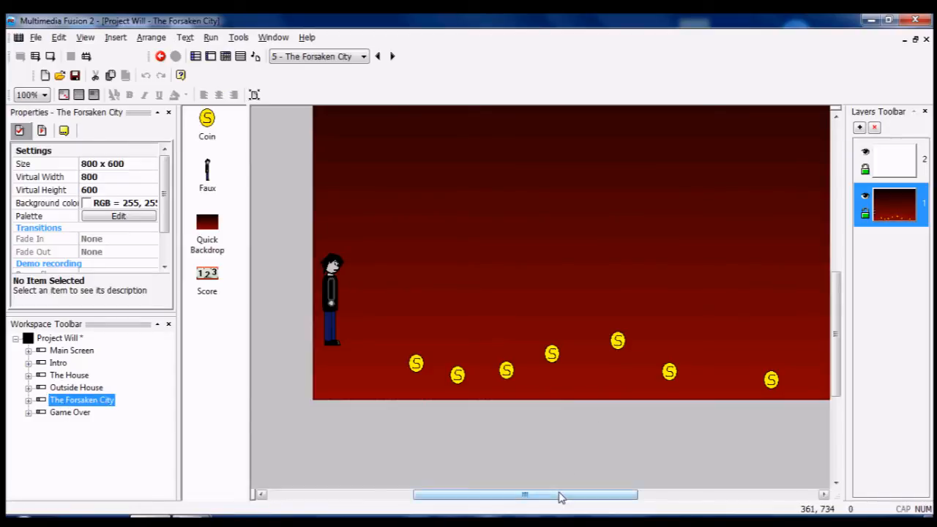
{"action": "left_click_drag", "start_coordinate": [524, 494], "coordinate": [574, 493]}
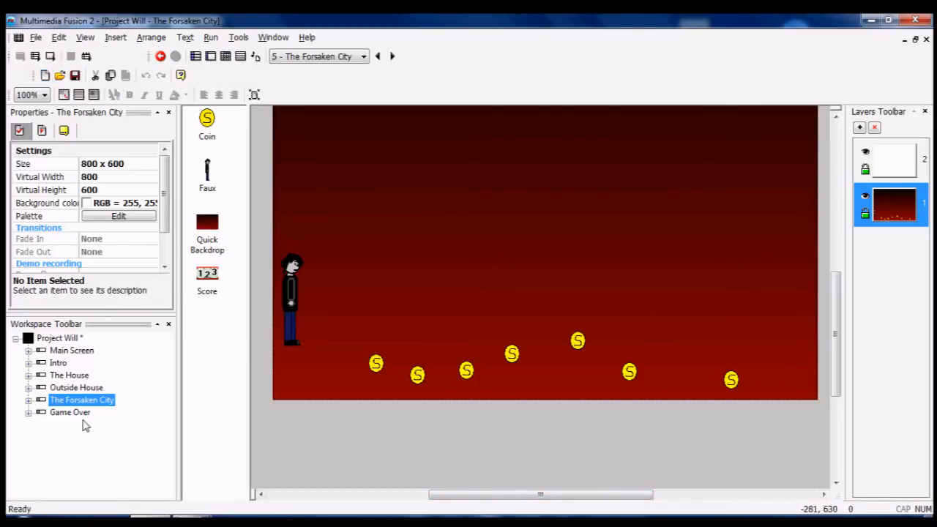
{"action": "left_click", "coordinate": [70, 412]}
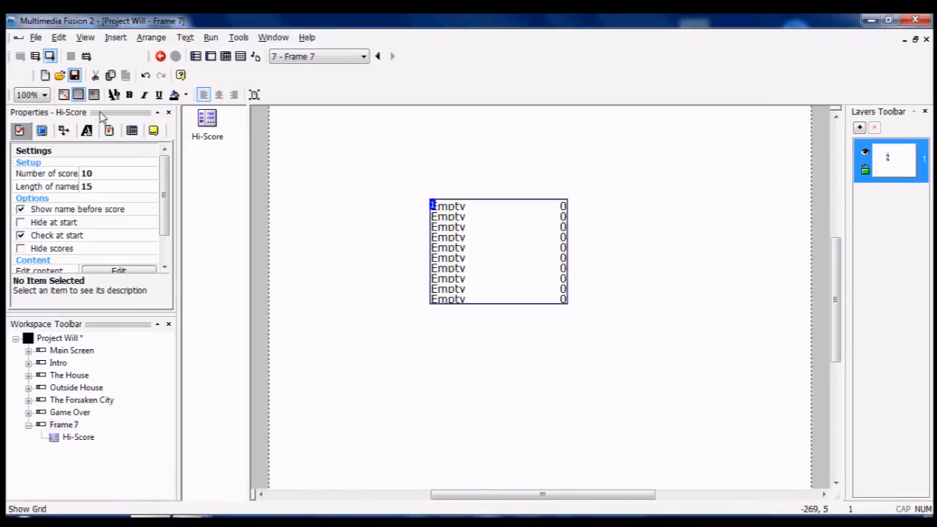
Step: Review the Hi-Score text, default scores and About tabs, then center it vertically
{"action": "left_click", "coordinate": [86, 131]}
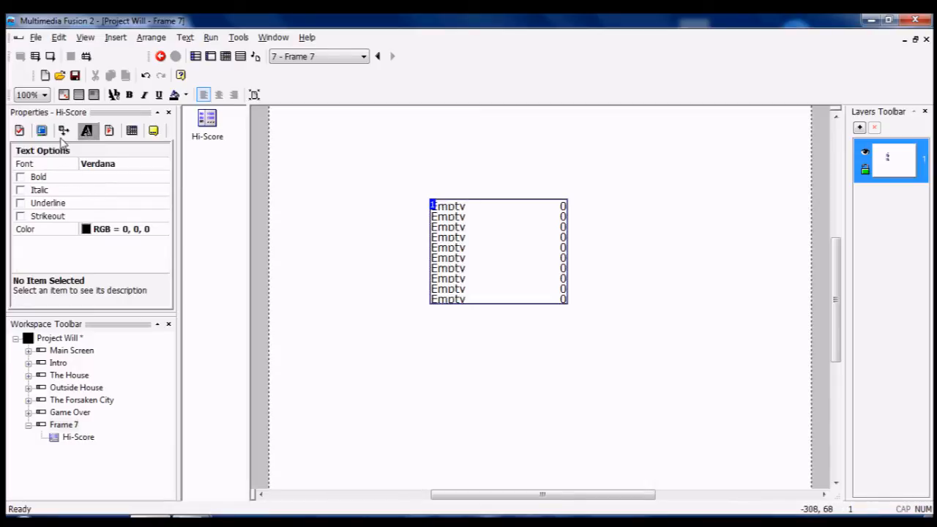
{"action": "left_click", "coordinate": [19, 130]}
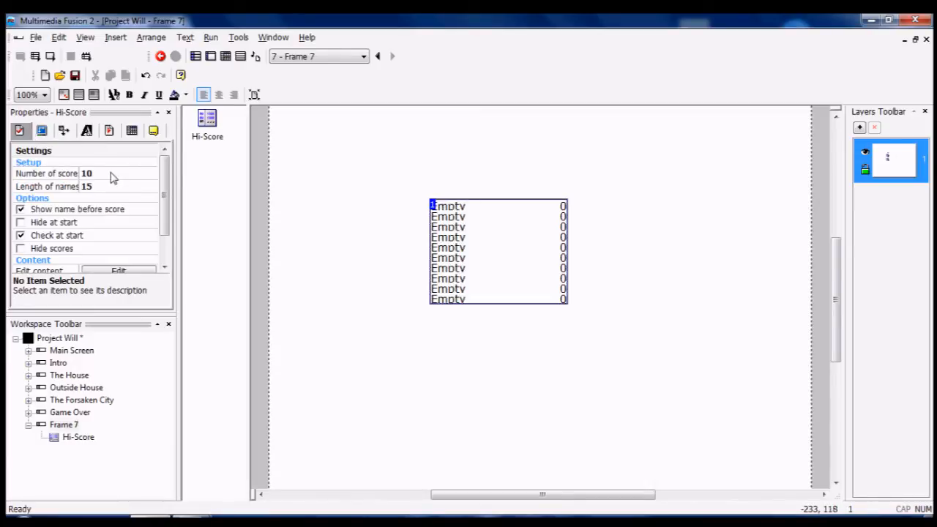
{"action": "mouse_move", "coordinate": [99, 176]}
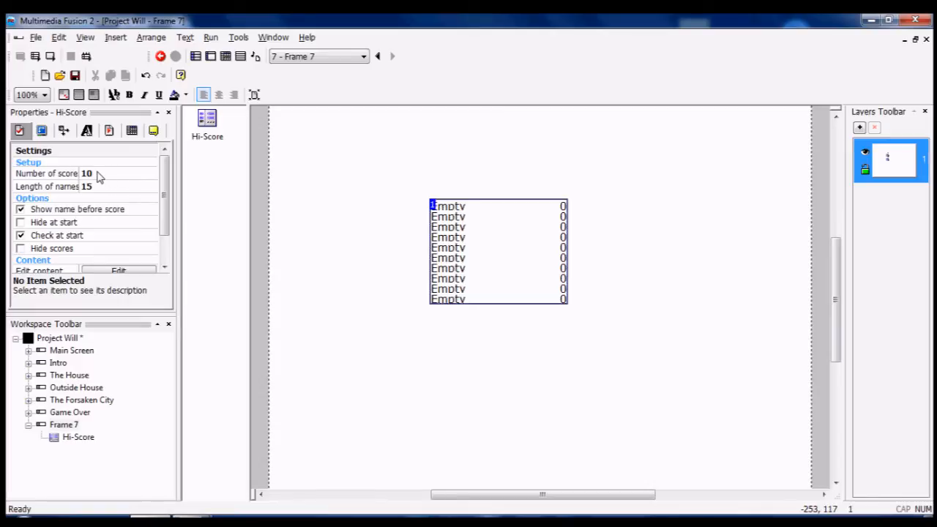
{"action": "mouse_move", "coordinate": [103, 192]}
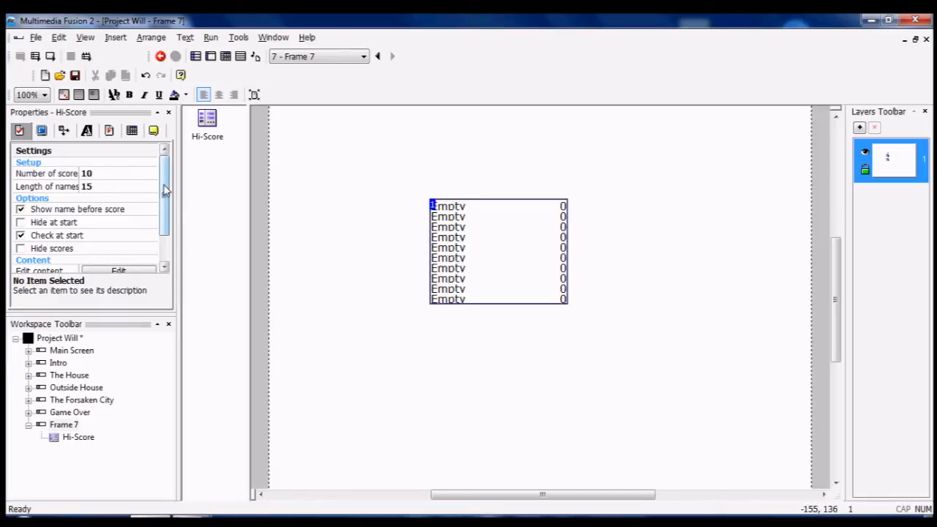
{"action": "scroll", "scroll_direction": "down", "scroll_amount": 3}
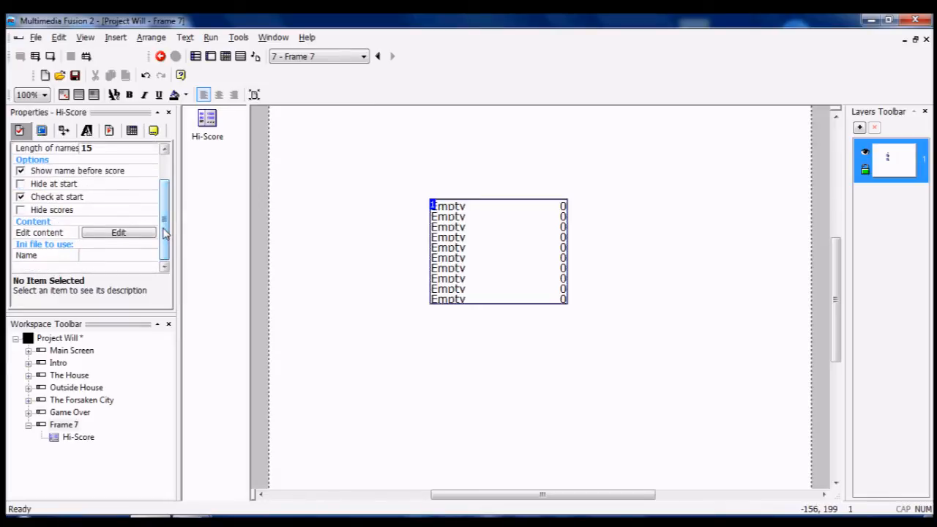
{"action": "left_click", "coordinate": [118, 232]}
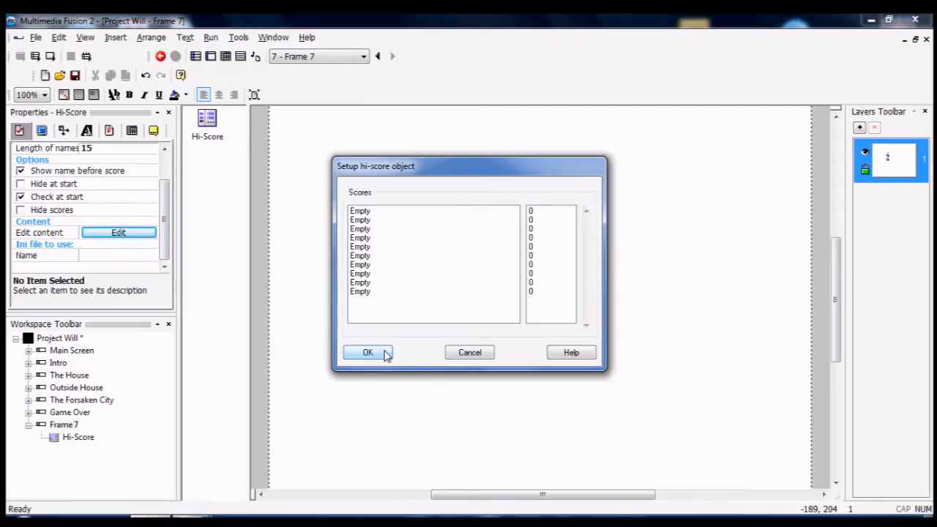
{"action": "left_click", "coordinate": [369, 352]}
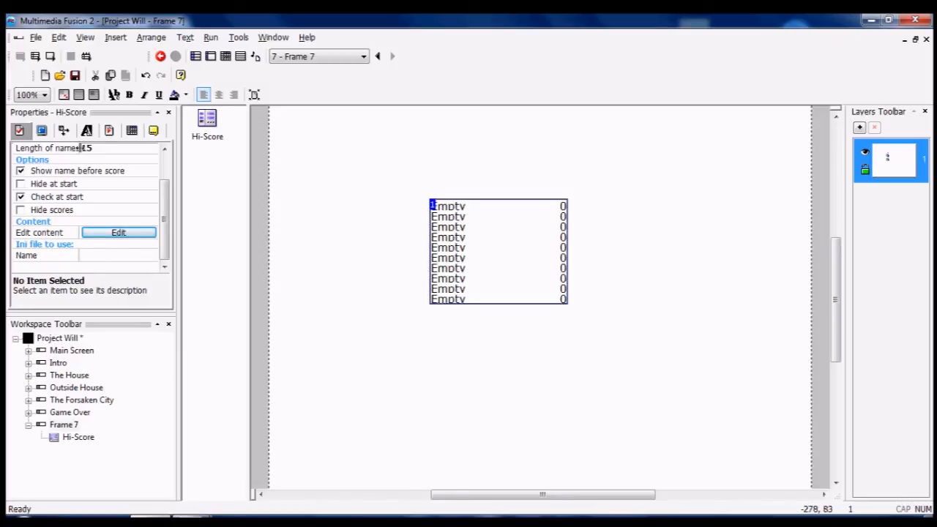
{"action": "left_click", "coordinate": [86, 130]}
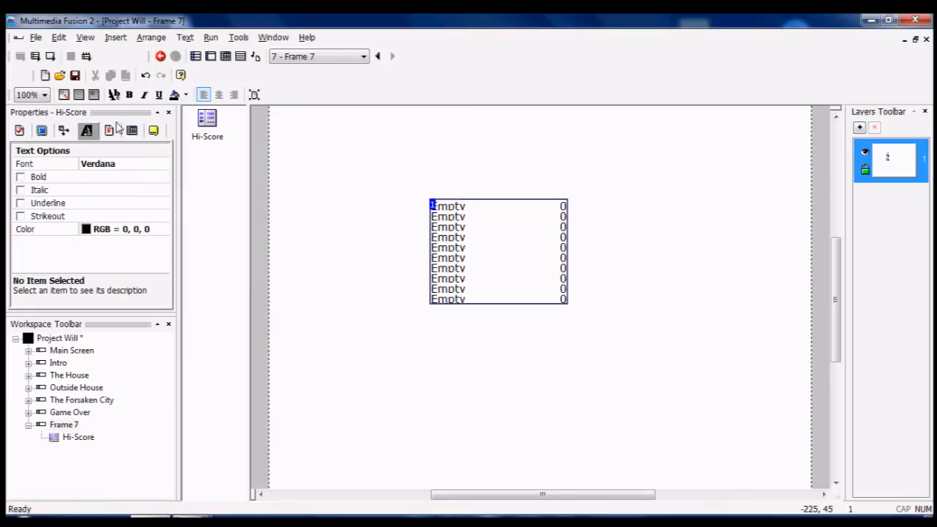
{"action": "left_click", "coordinate": [109, 130]}
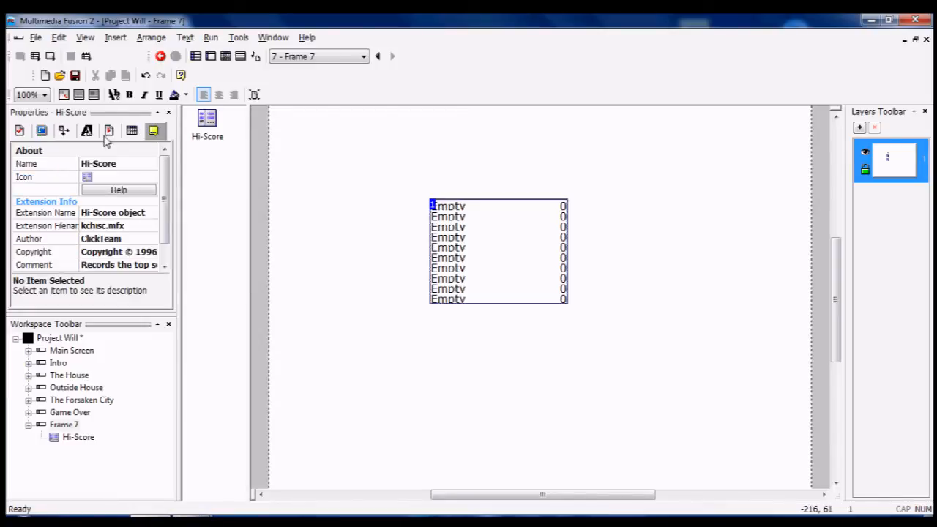
{"action": "left_click", "coordinate": [33, 251]}
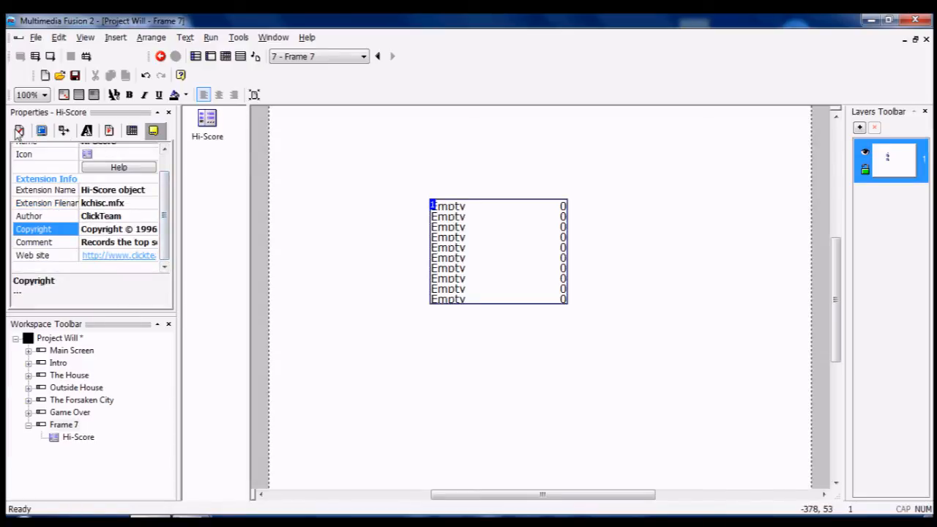
{"action": "left_click", "coordinate": [20, 131]}
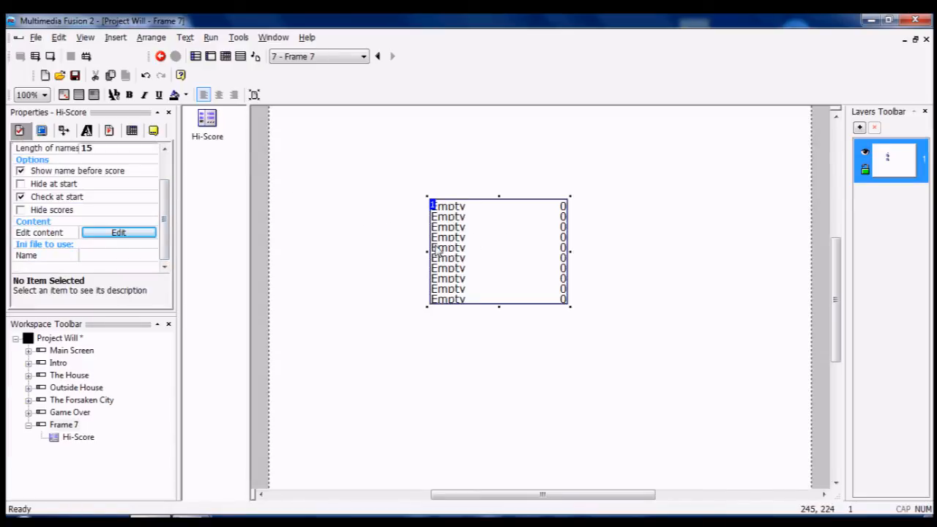
{"action": "mouse_move", "coordinate": [276, 115]}
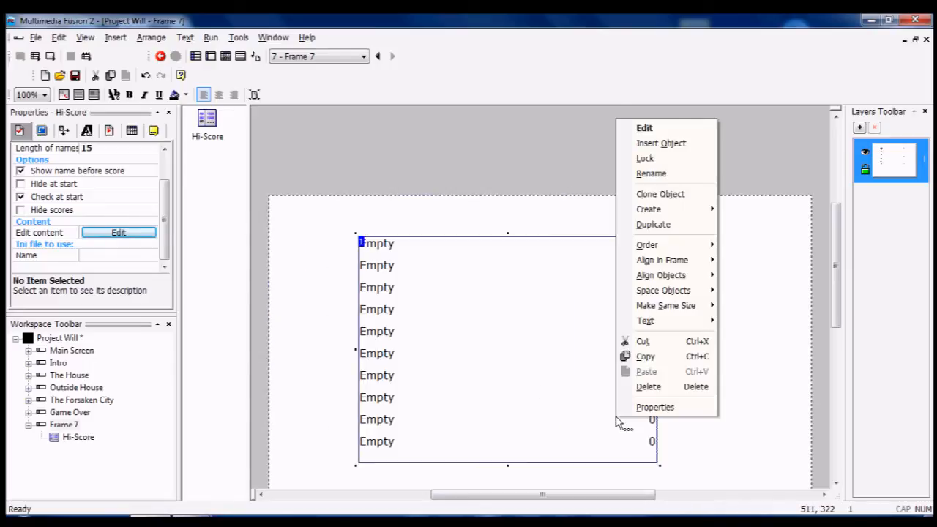
{"action": "mouse_move", "coordinate": [661, 259]}
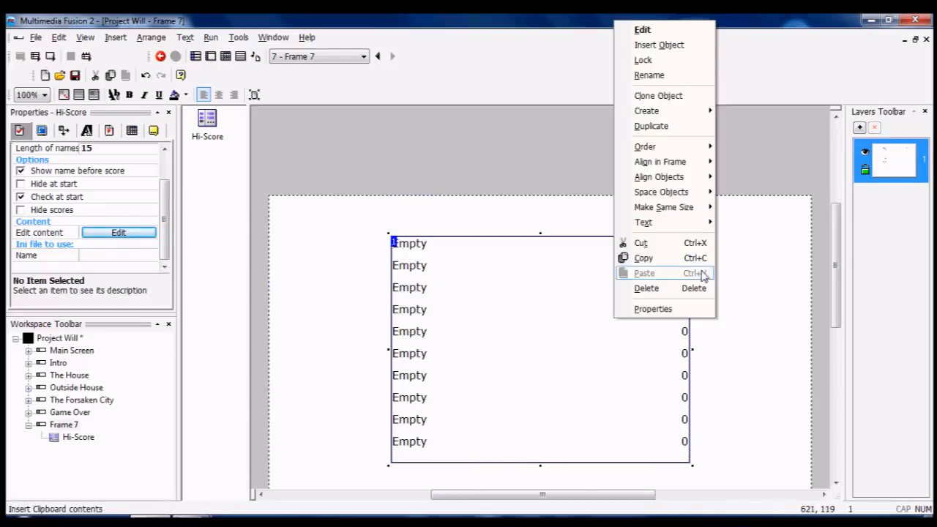
{"action": "mouse_move", "coordinate": [660, 161]}
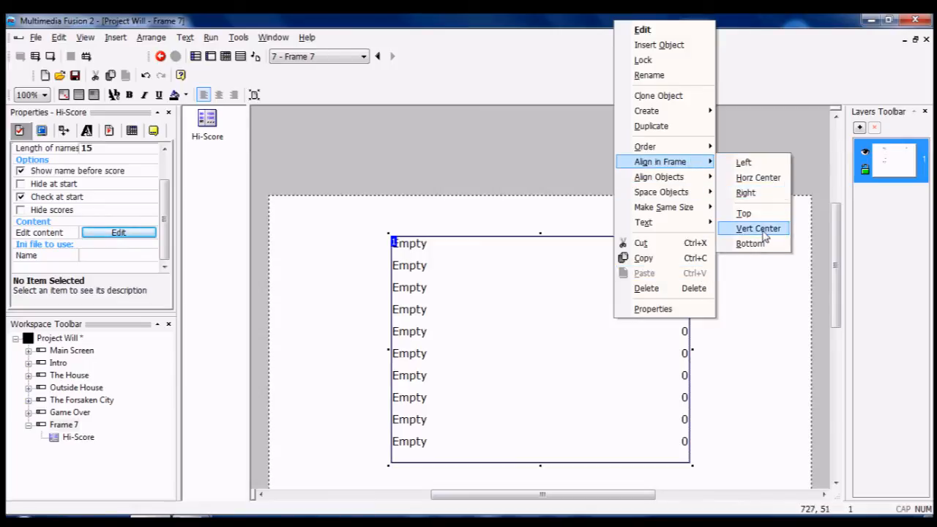
{"action": "left_click", "coordinate": [757, 228]}
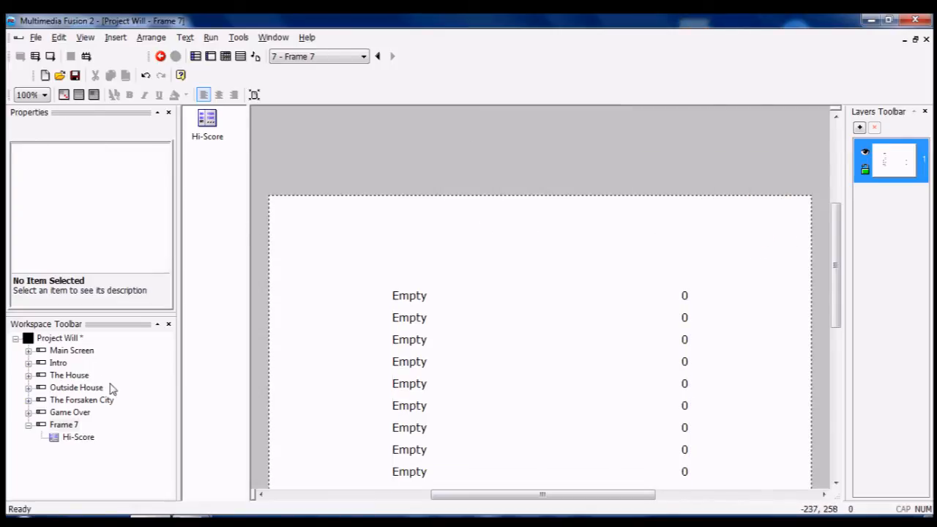
Step: Add a 'last Coin destroyed' event to The Forsaken City
{"action": "left_click", "coordinate": [64, 425]}
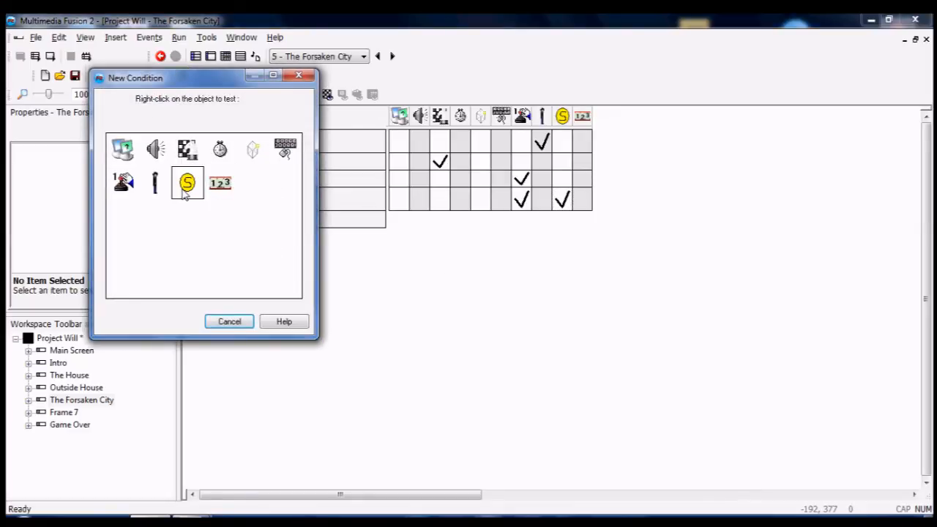
{"action": "right_click", "coordinate": [188, 181]}
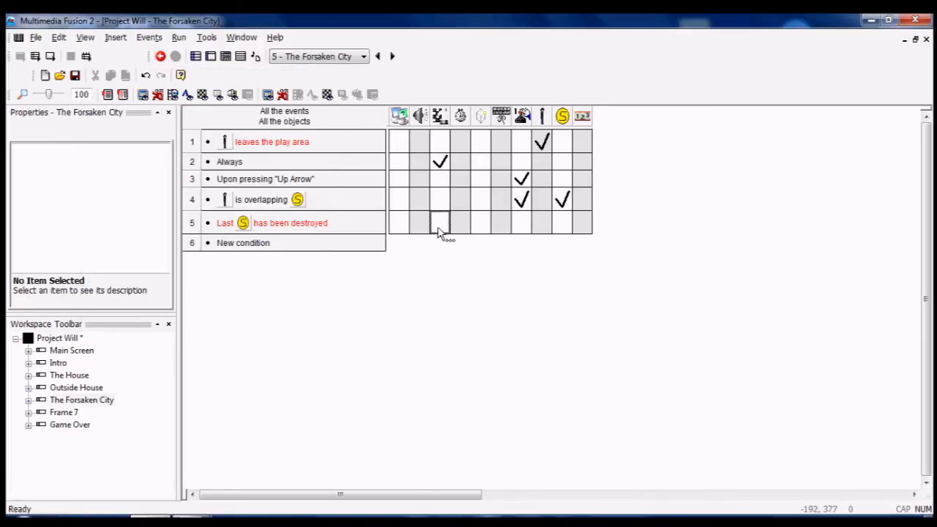
{"action": "left_click", "coordinate": [439, 223]}
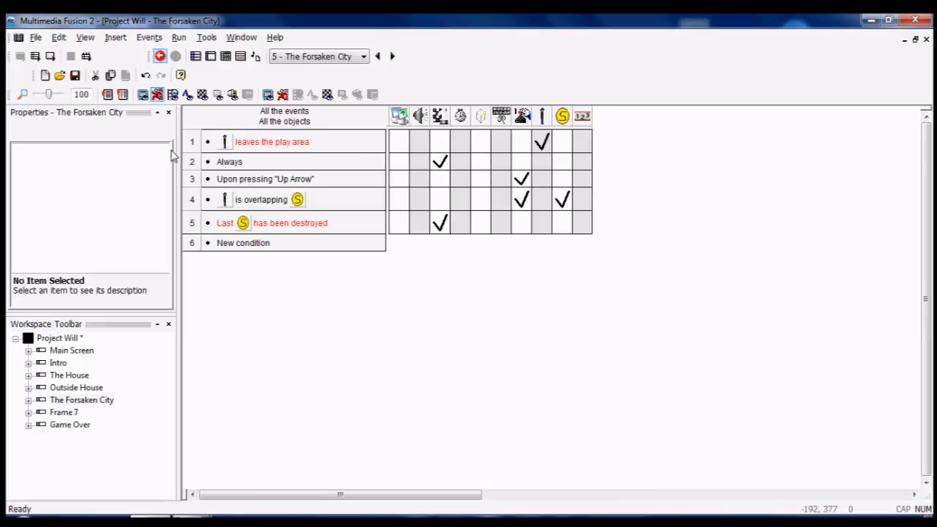
Step: Run the whole application as a test, then close the test window
{"action": "left_click", "coordinate": [178, 37]}
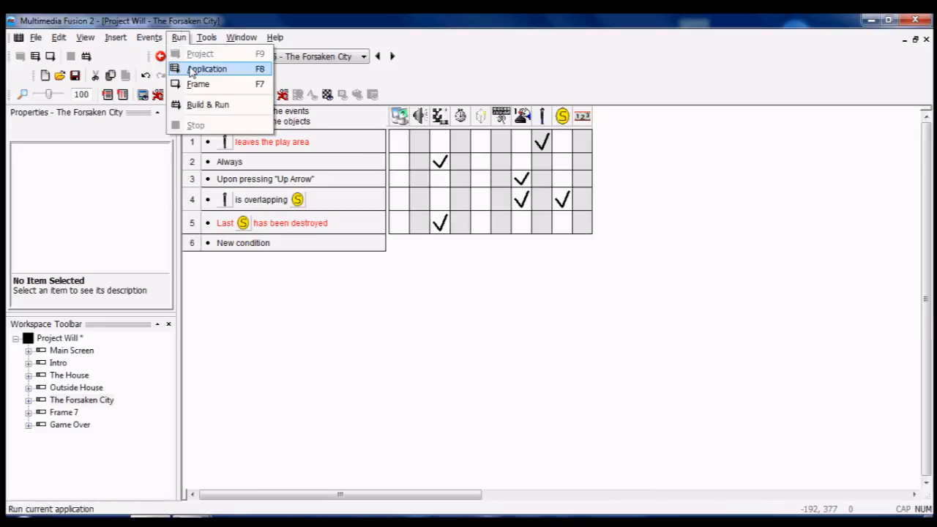
{"action": "left_click", "coordinate": [207, 68]}
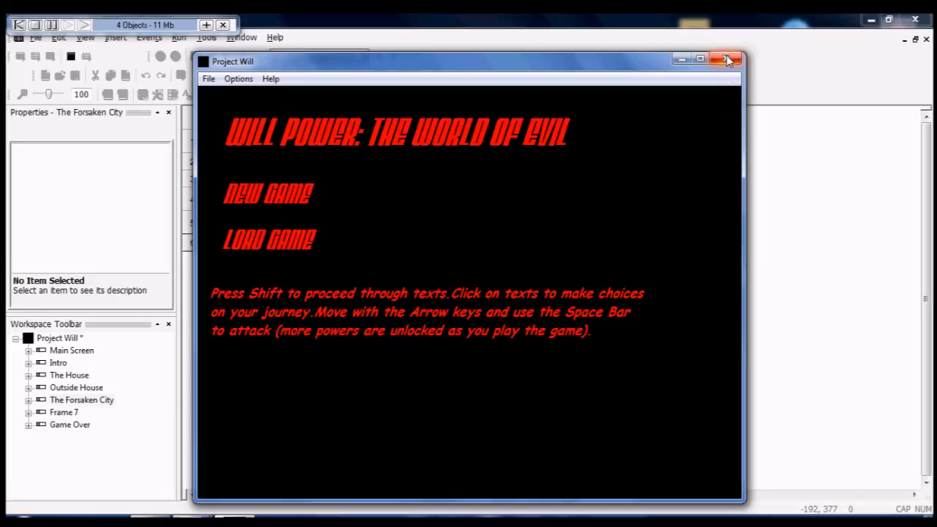
{"action": "left_click", "coordinate": [727, 60]}
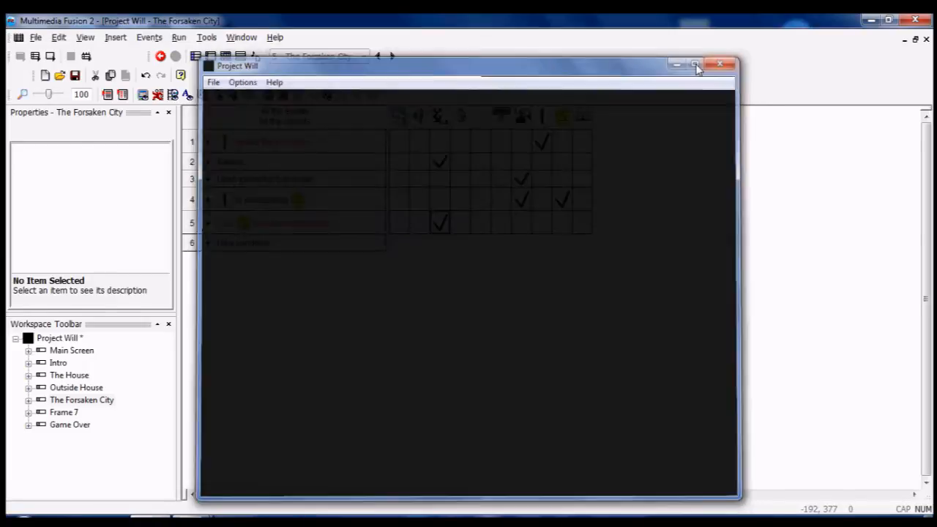
{"action": "left_click", "coordinate": [694, 65]}
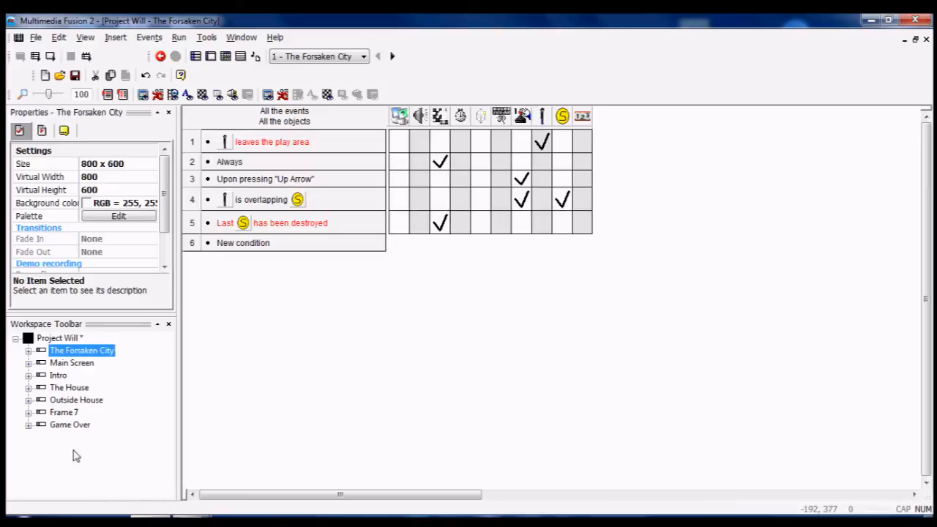
Step: Select the Game Over frame and test-run the application
{"action": "left_click", "coordinate": [63, 362]}
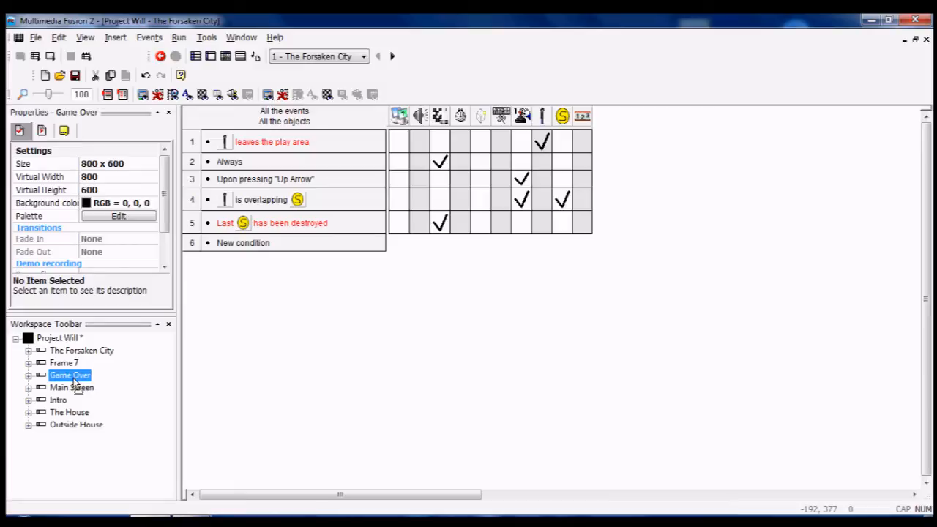
{"action": "left_click", "coordinate": [177, 37]}
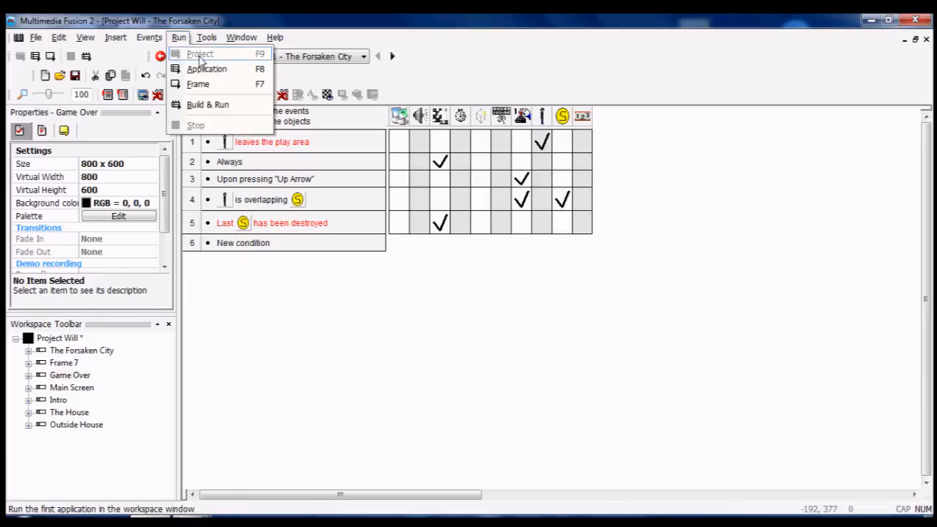
{"action": "left_click", "coordinate": [206, 68]}
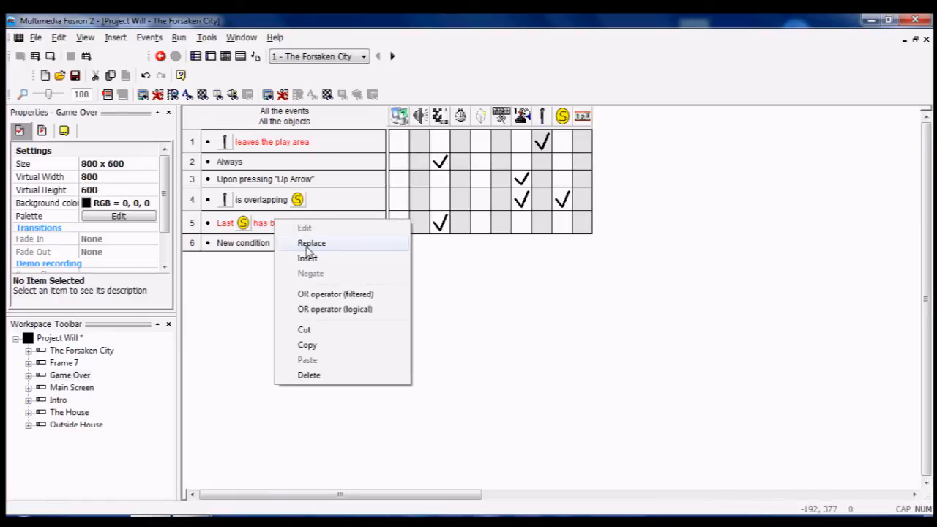
Step: Replace event 5's last-coin condition with 'Timer equals 5 seconds'
{"action": "left_click", "coordinate": [311, 243]}
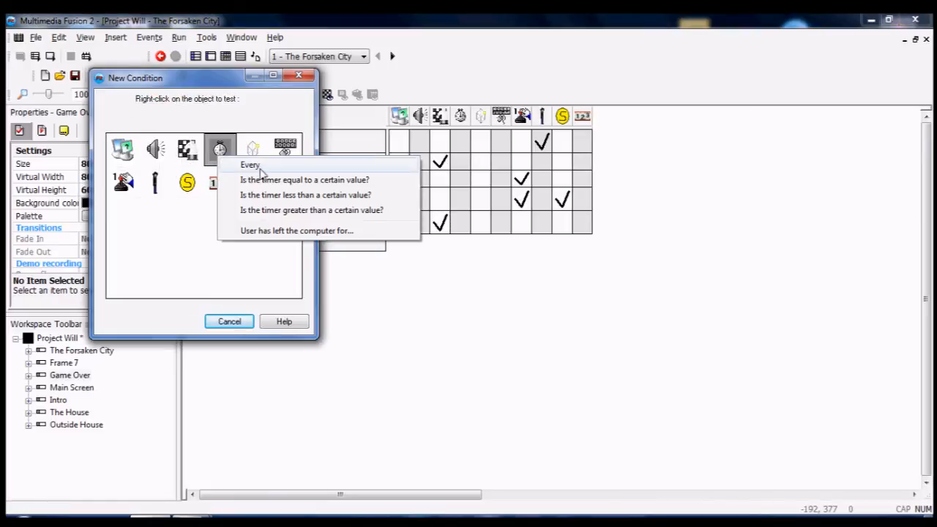
{"action": "left_click", "coordinate": [305, 179]}
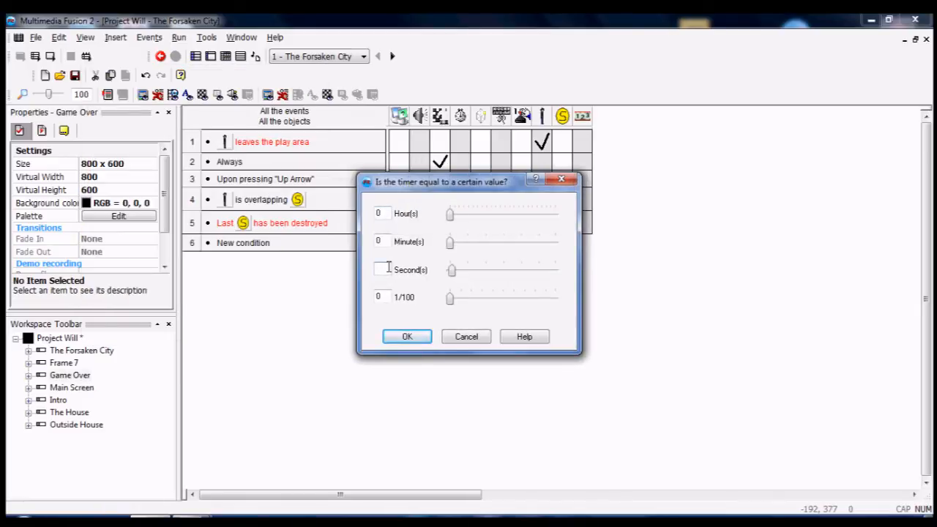
{"action": "type", "text": "1"}
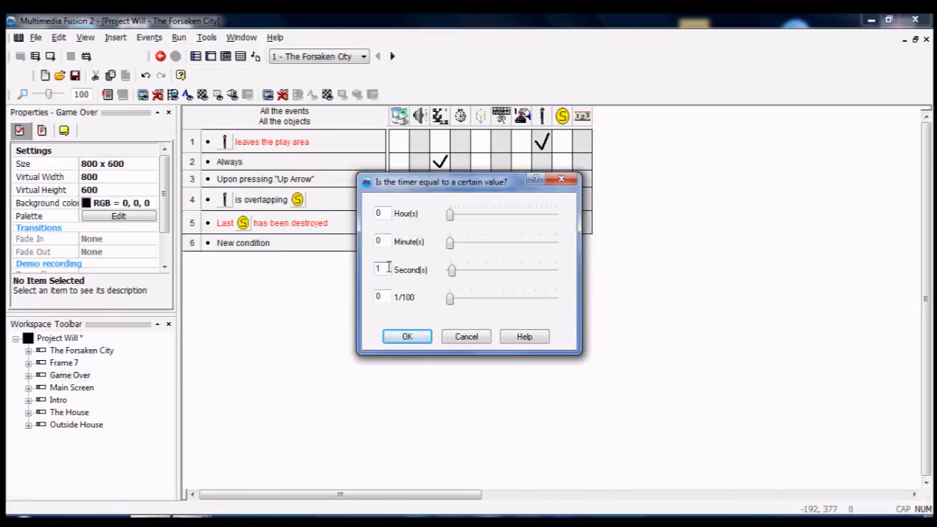
{"action": "type", "text": "5"}
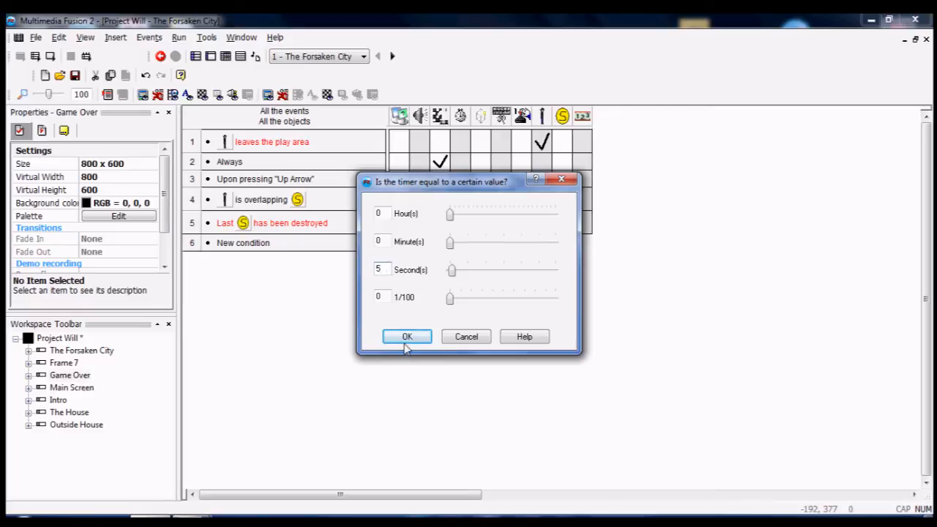
{"action": "left_click", "coordinate": [407, 336]}
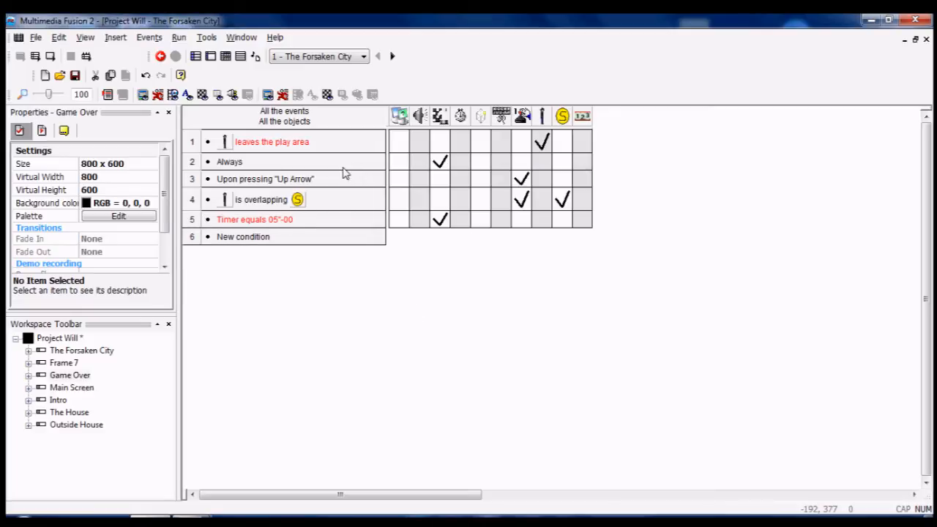
{"action": "left_click", "coordinate": [179, 37]}
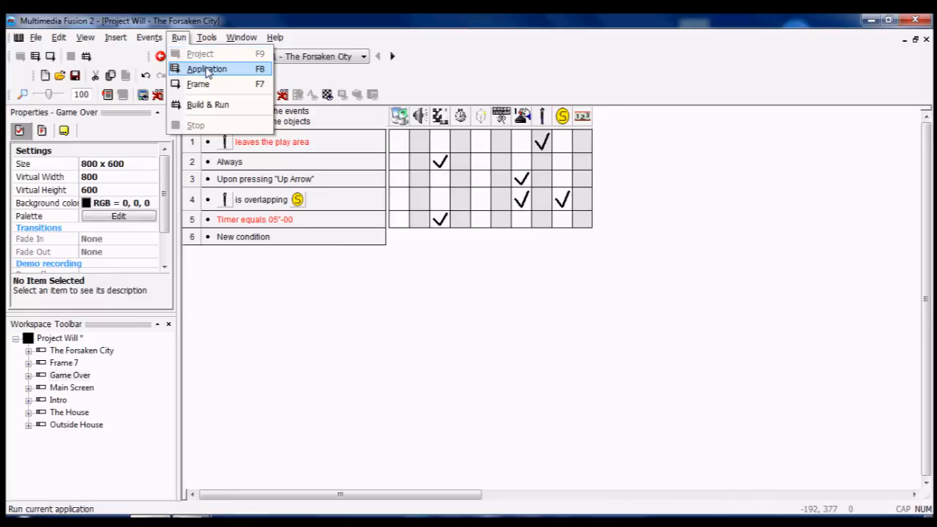
Step: Test-run the application, submit the name 'As' to the Hi-Score table, then close it
{"action": "left_click", "coordinate": [208, 68]}
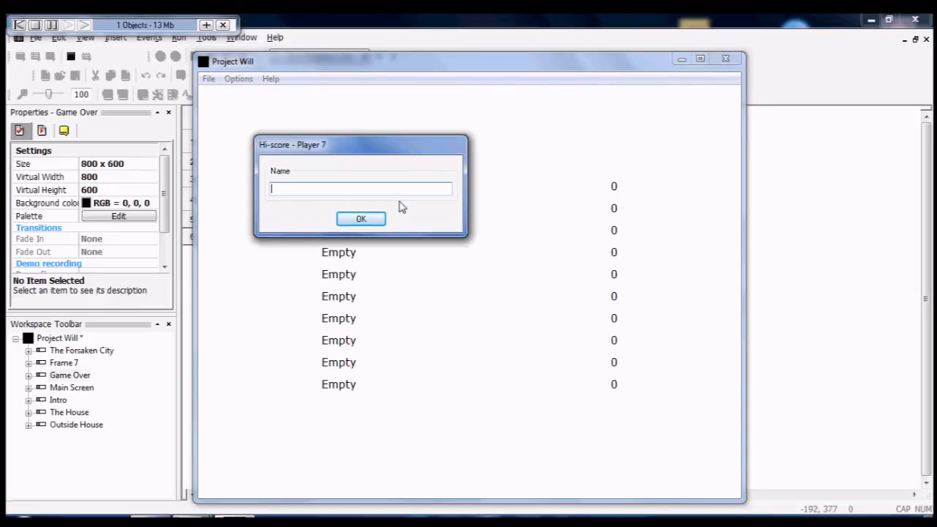
{"action": "type", "text": "As"}
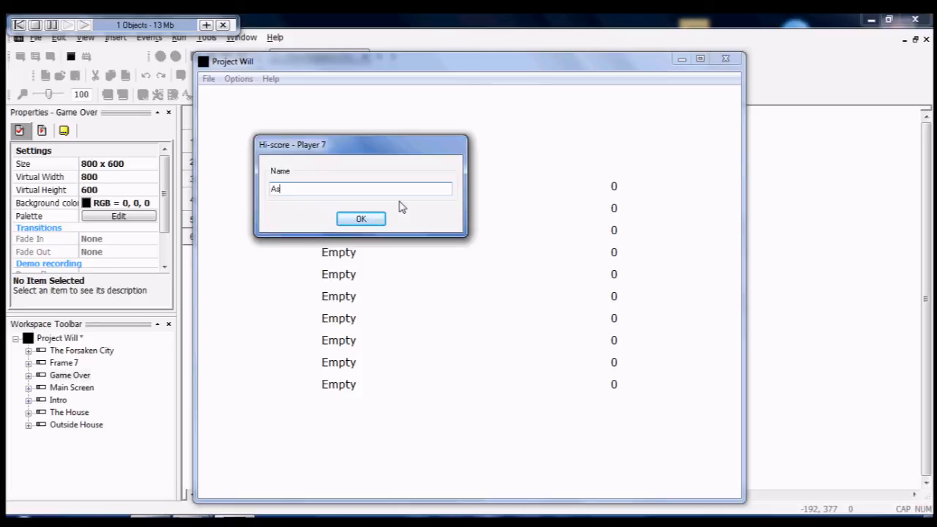
{"action": "left_click", "coordinate": [360, 218]}
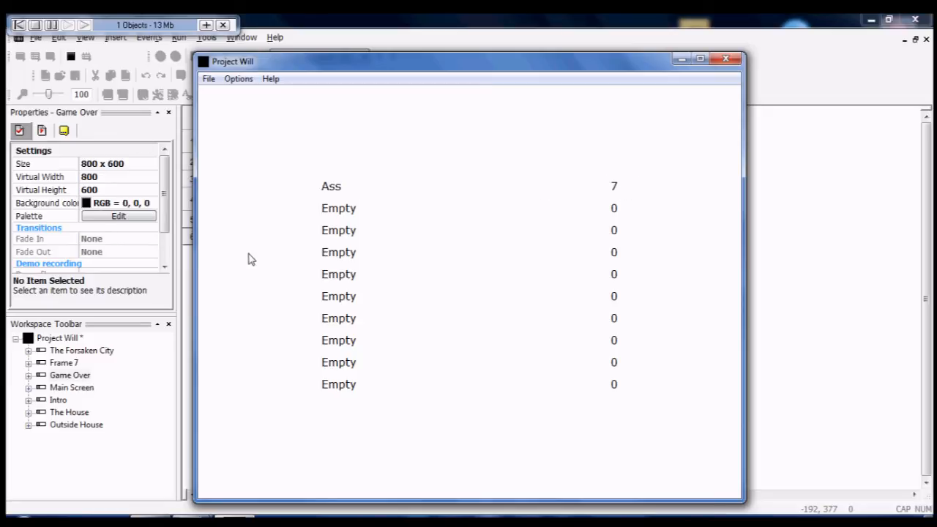
{"action": "mouse_move", "coordinate": [550, 109]}
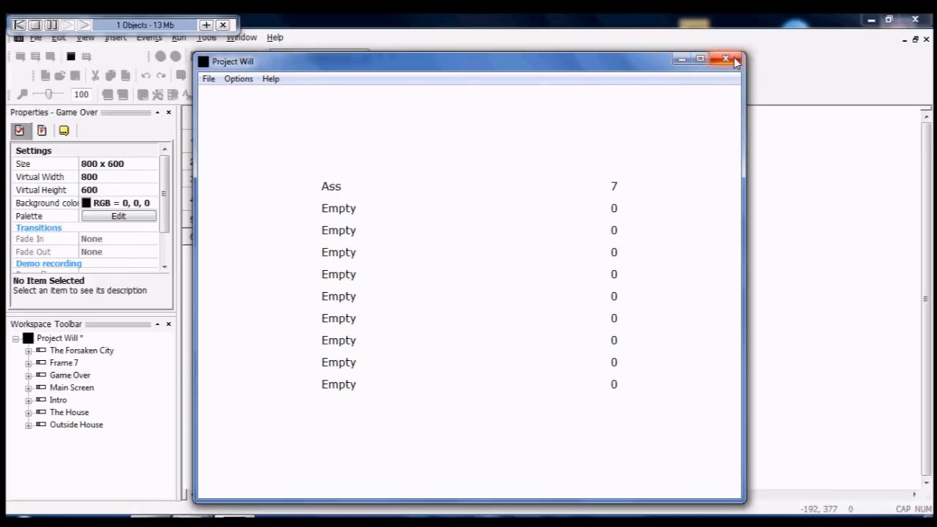
{"action": "left_click", "coordinate": [725, 59]}
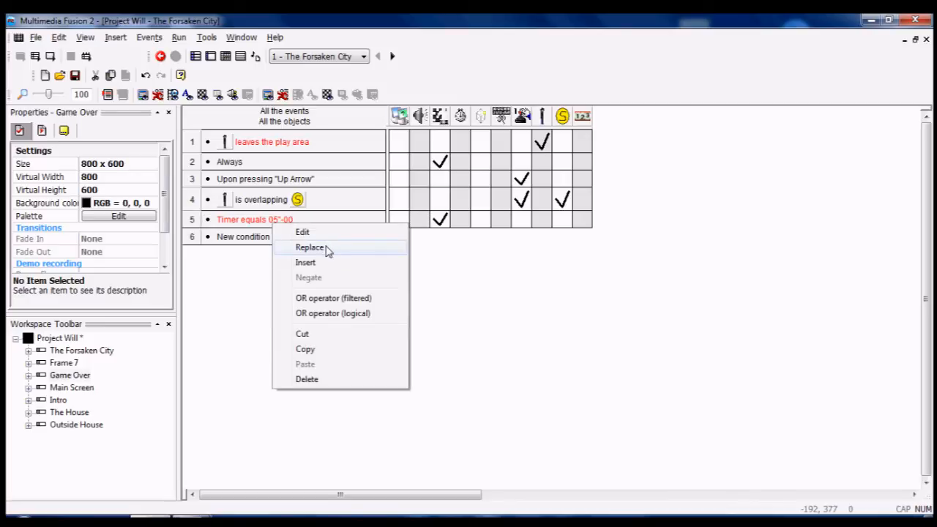
{"action": "mouse_move", "coordinate": [320, 232]}
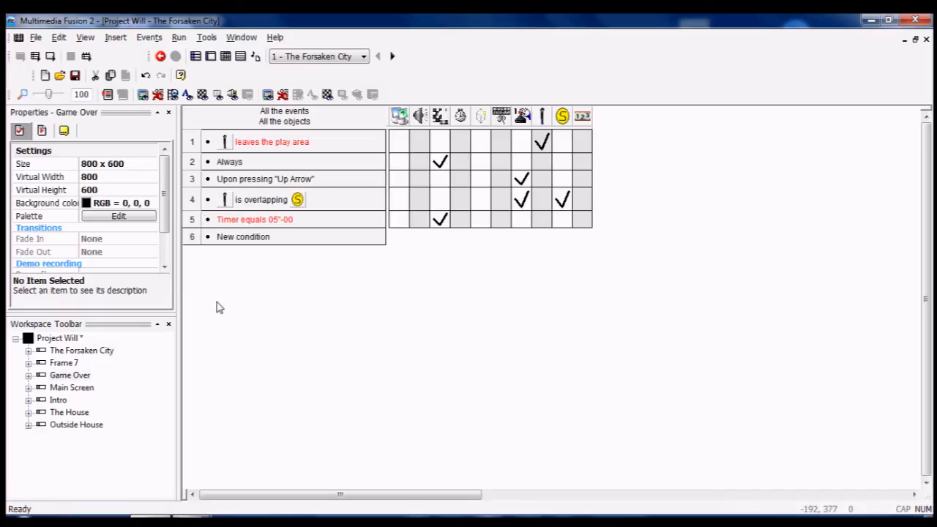
Step: Inspect event 5's timer condition and its actions through right-click menus without changing anything
{"action": "left_click", "coordinate": [254, 218]}
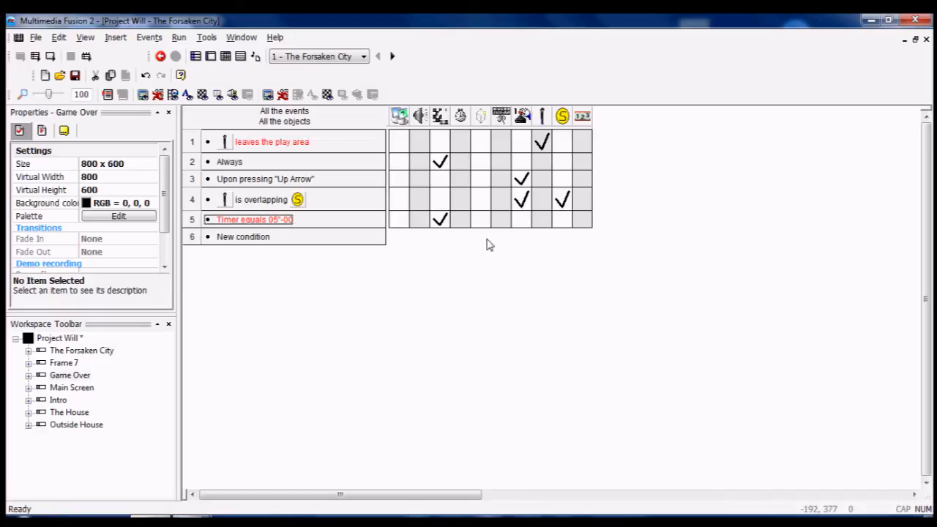
{"action": "right_click", "coordinate": [440, 219]}
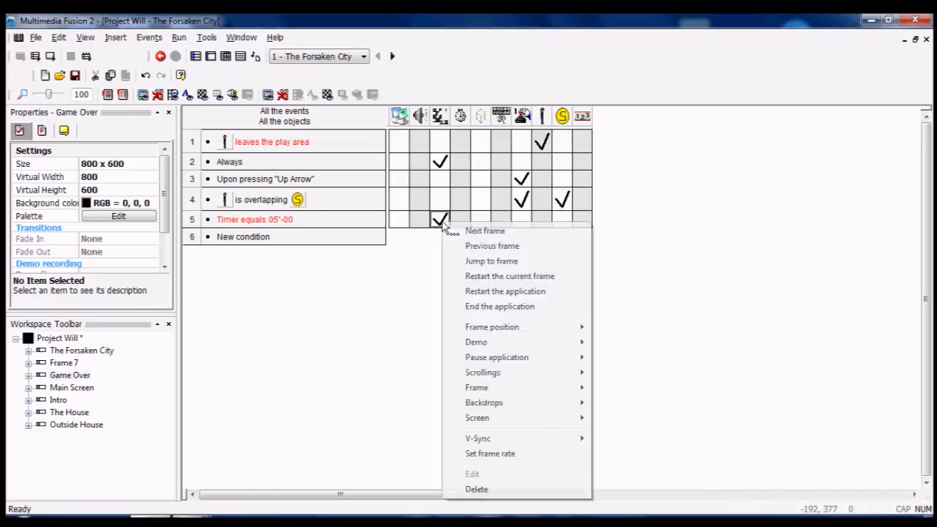
{"action": "left_click", "coordinate": [477, 489]}
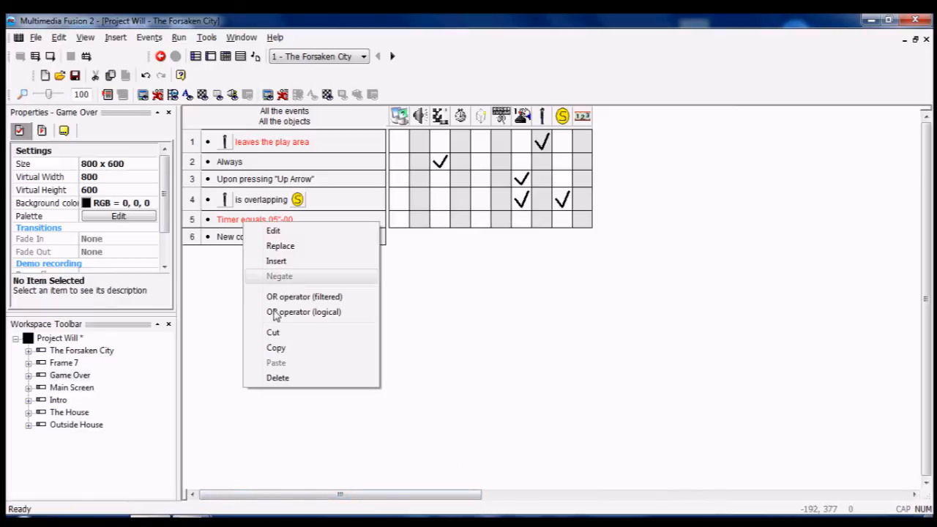
{"action": "left_click", "coordinate": [278, 276]}
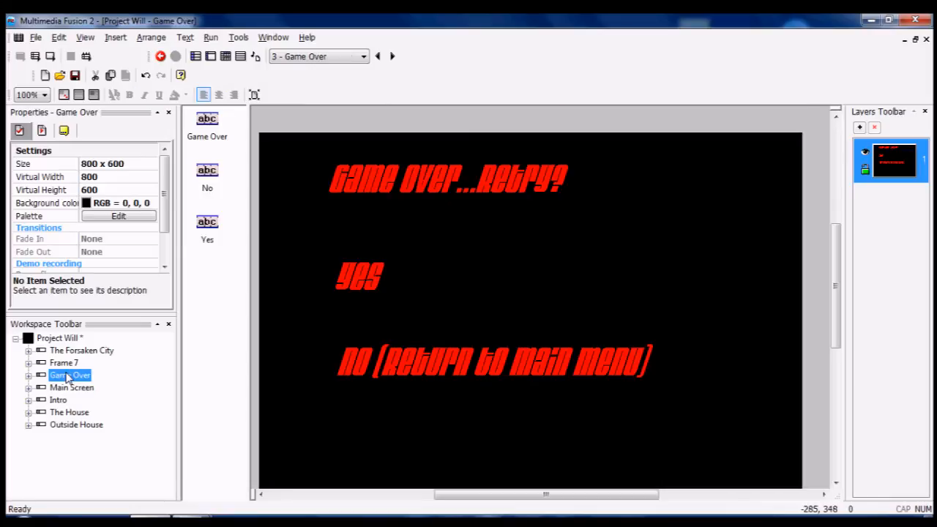
Step: Open The House frame's layout and test-run only that frame
{"action": "double_click", "coordinate": [81, 350]}
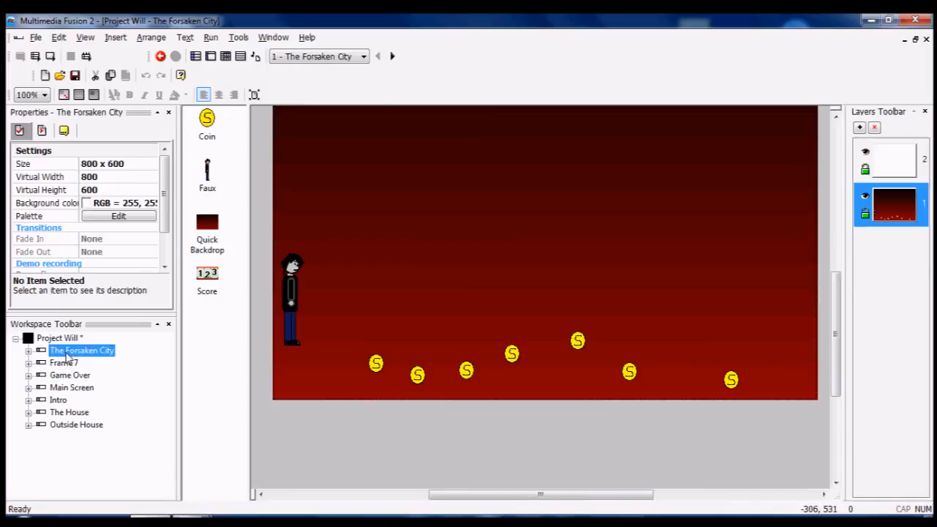
{"action": "double_click", "coordinate": [69, 411]}
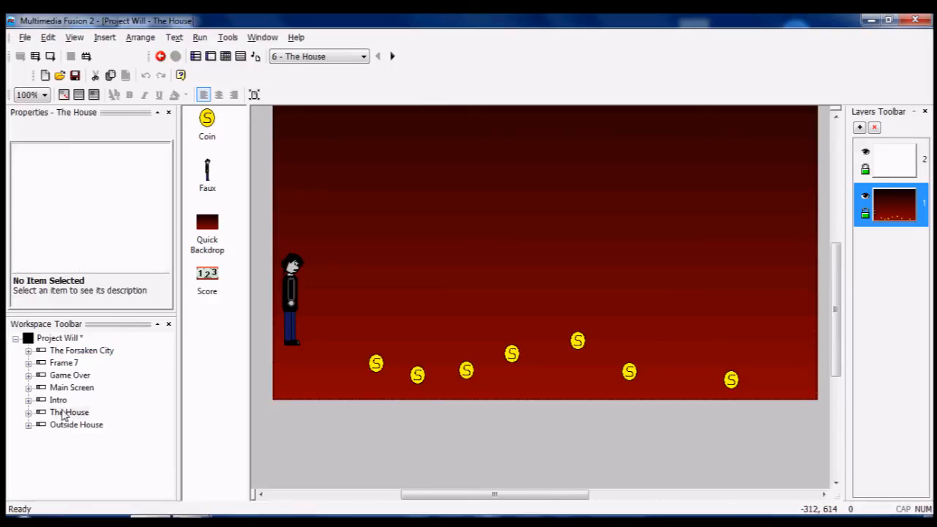
{"action": "left_click", "coordinate": [211, 38]}
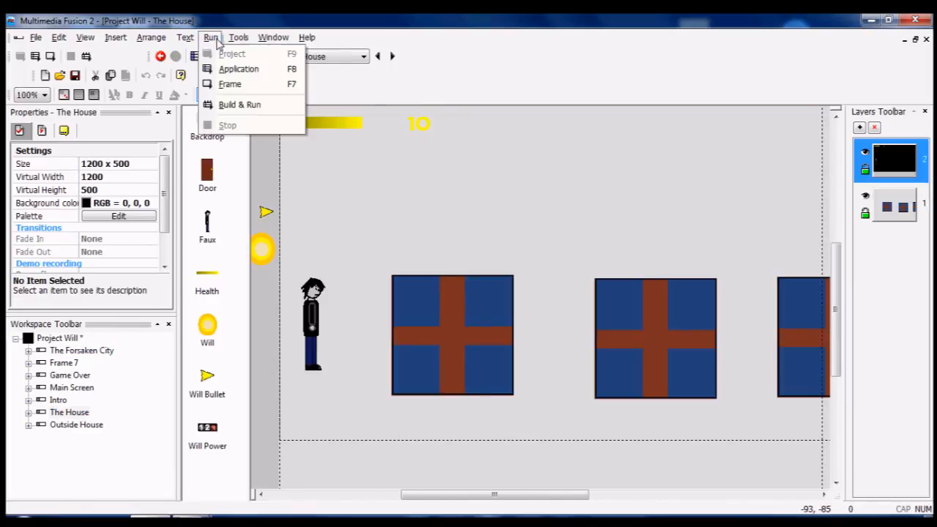
{"action": "left_click", "coordinate": [239, 68]}
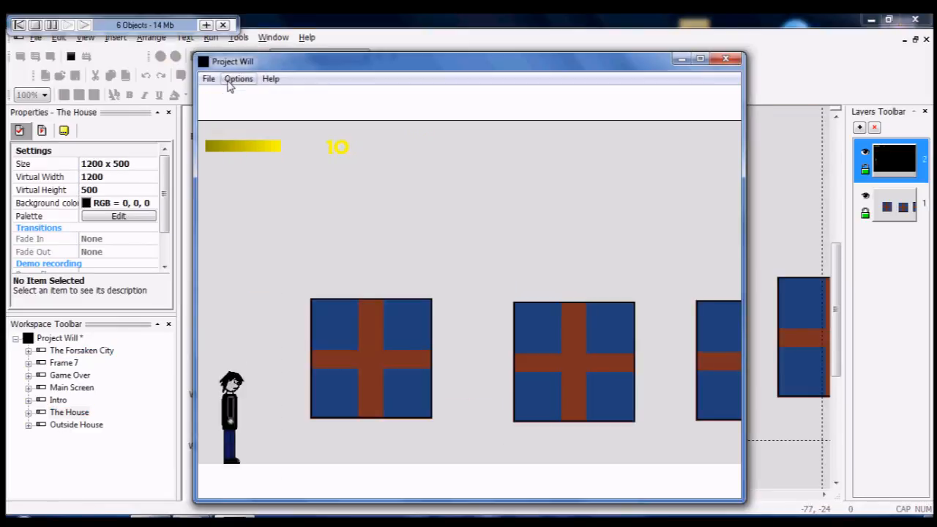